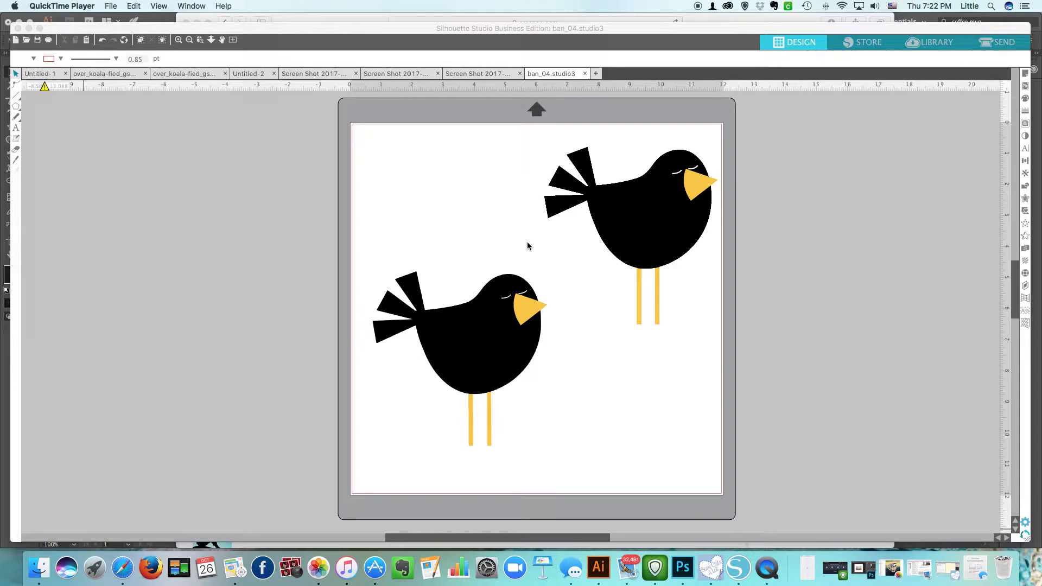
mouse_move(707, 223)
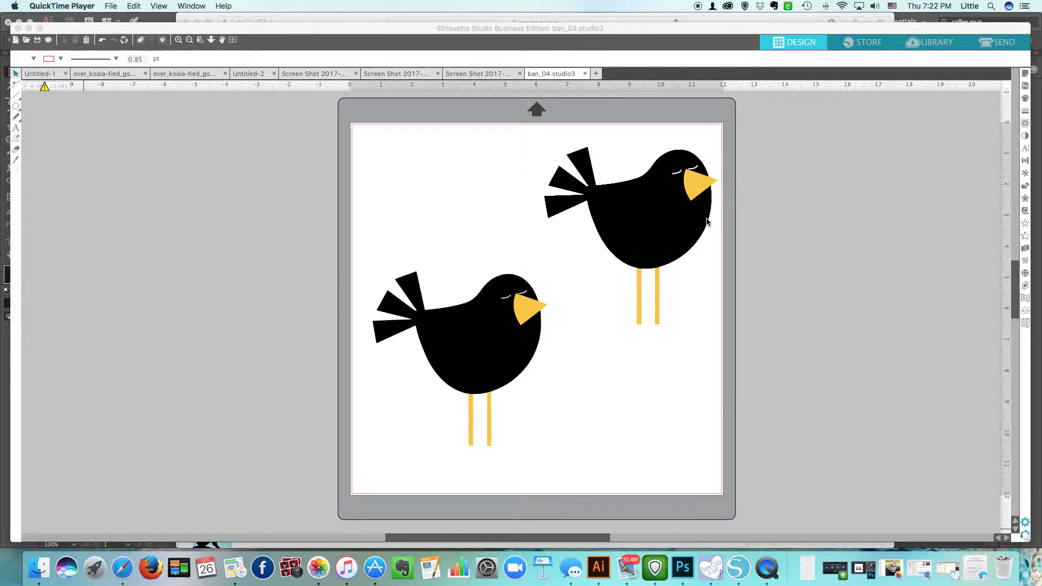
- Drag the lower bird off the mat to the left and the other bird to the mat's upper left
left_click(655, 184)
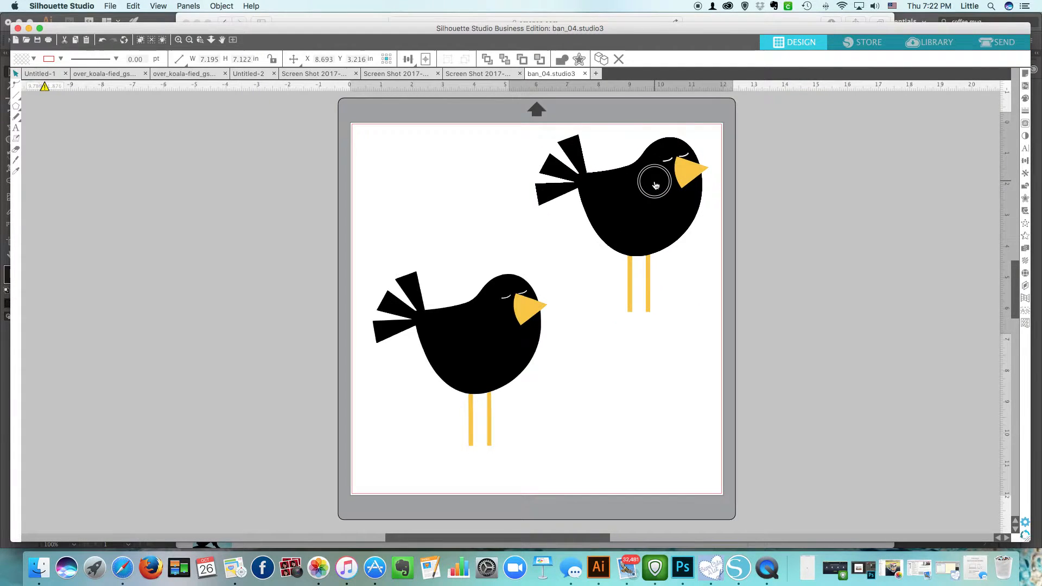
left_click(458, 332)
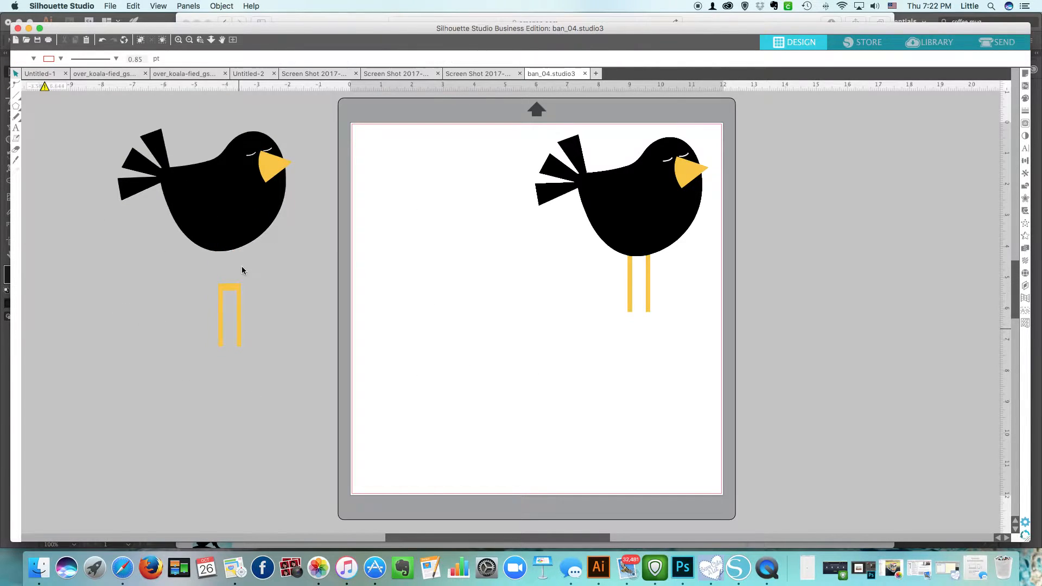
left_click(240, 220)
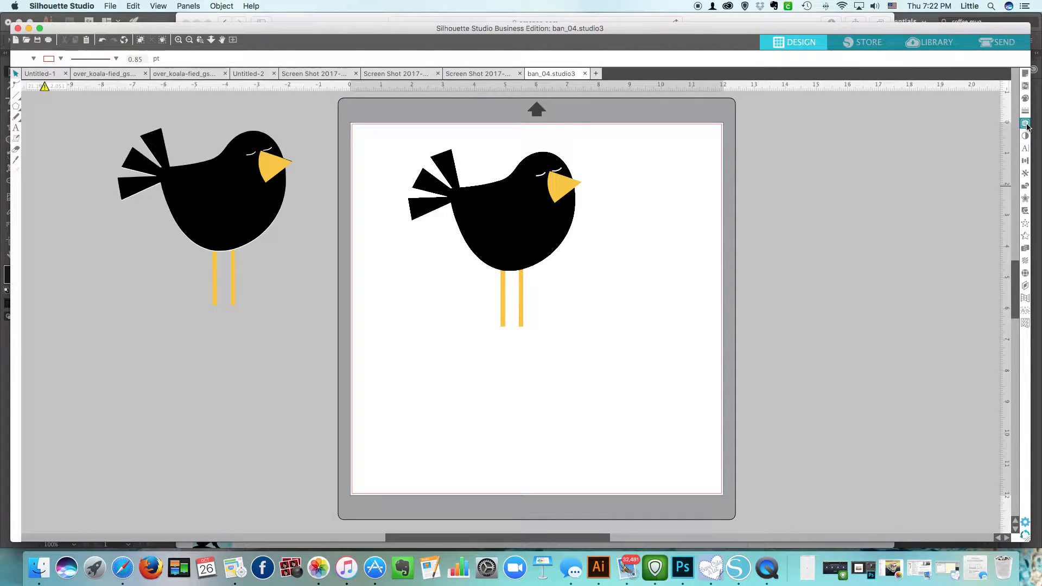
mouse_move(1026, 125)
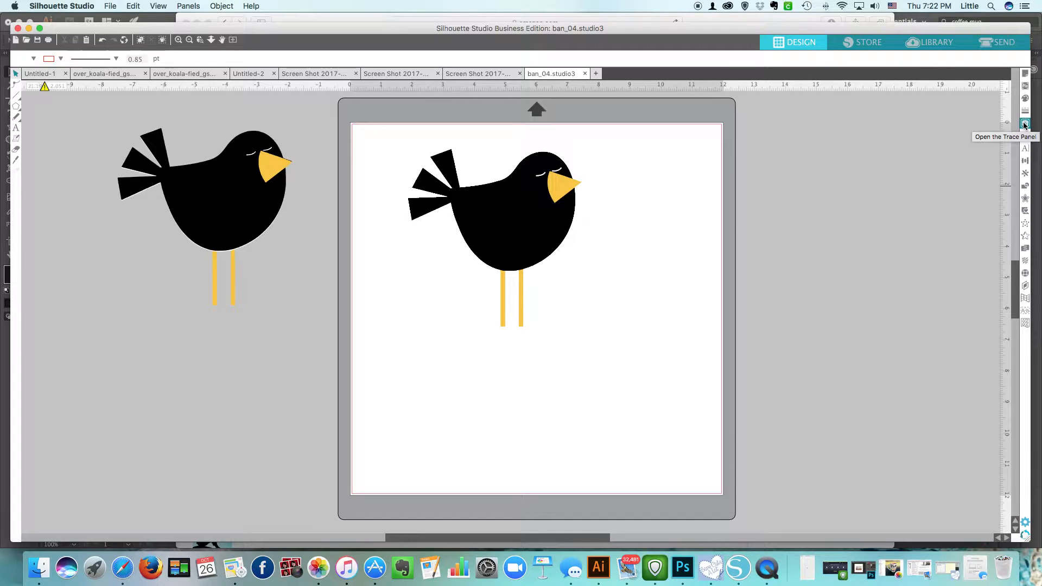
- Trace a marked area around the on-mat bird into red cut-line outlines via the Trace panel
left_click(1025, 124)
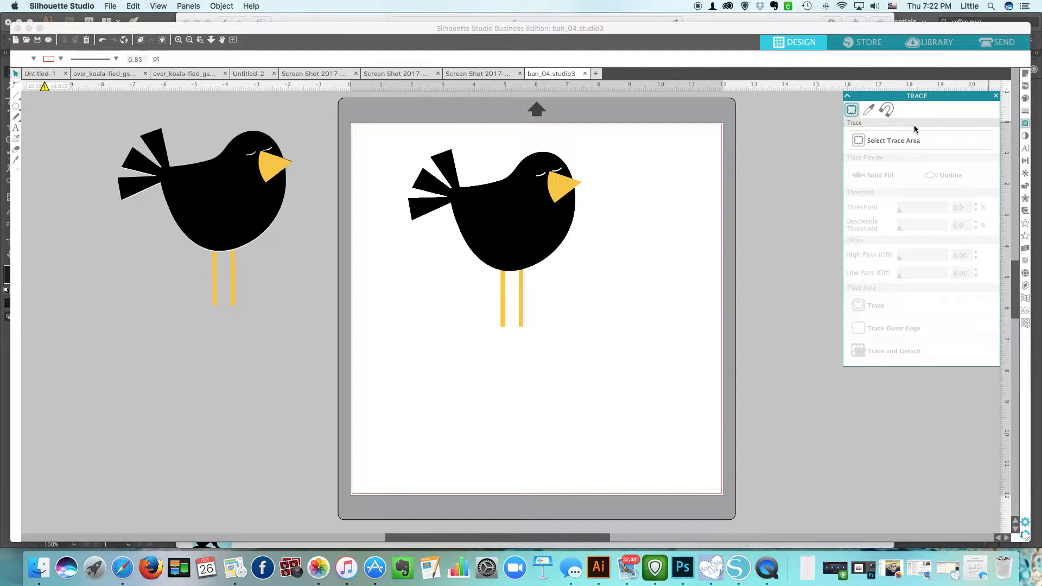
left_click(188, 6)
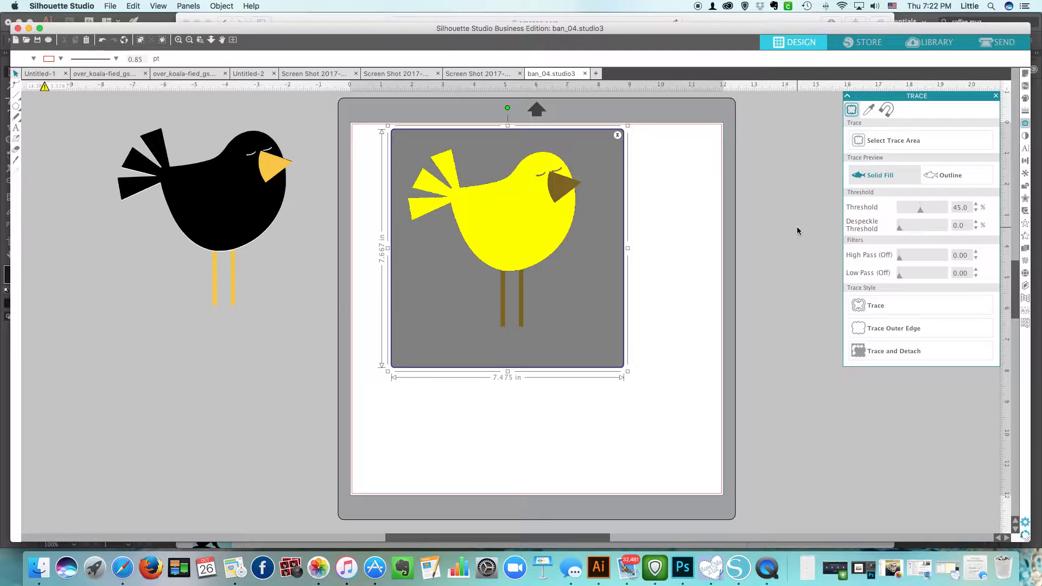
mouse_move(927, 223)
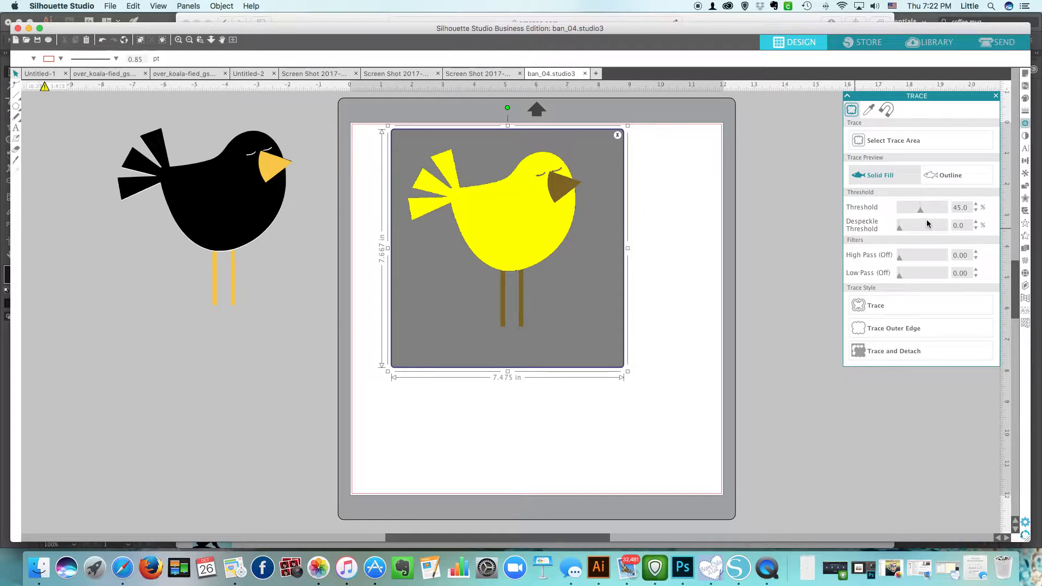
mouse_move(922, 207)
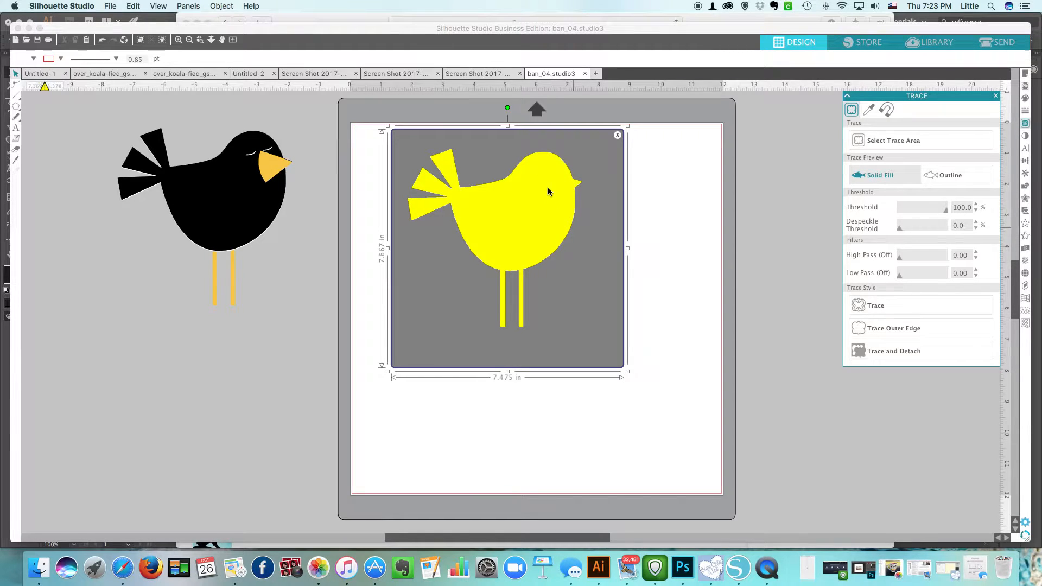
mouse_move(858, 245)
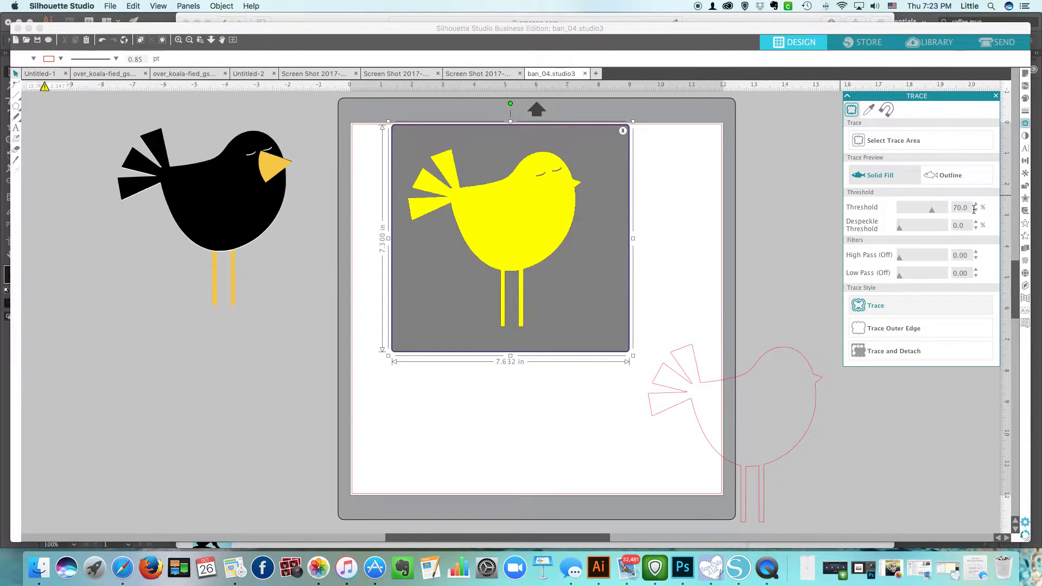
left_click(977, 209)
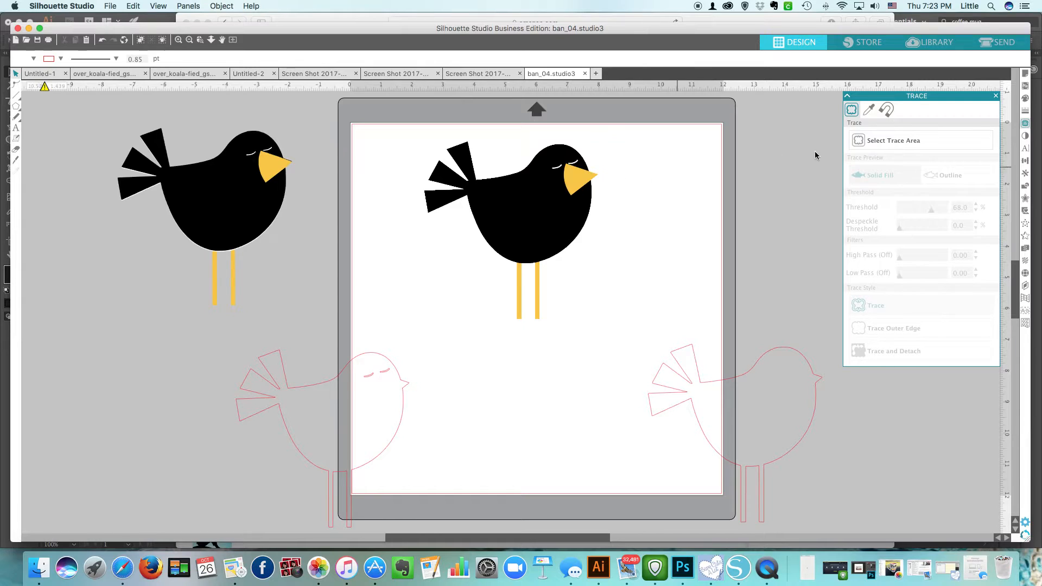
- Mark a new trace area around the bird's legs and tune its threshold
left_click(893, 140)
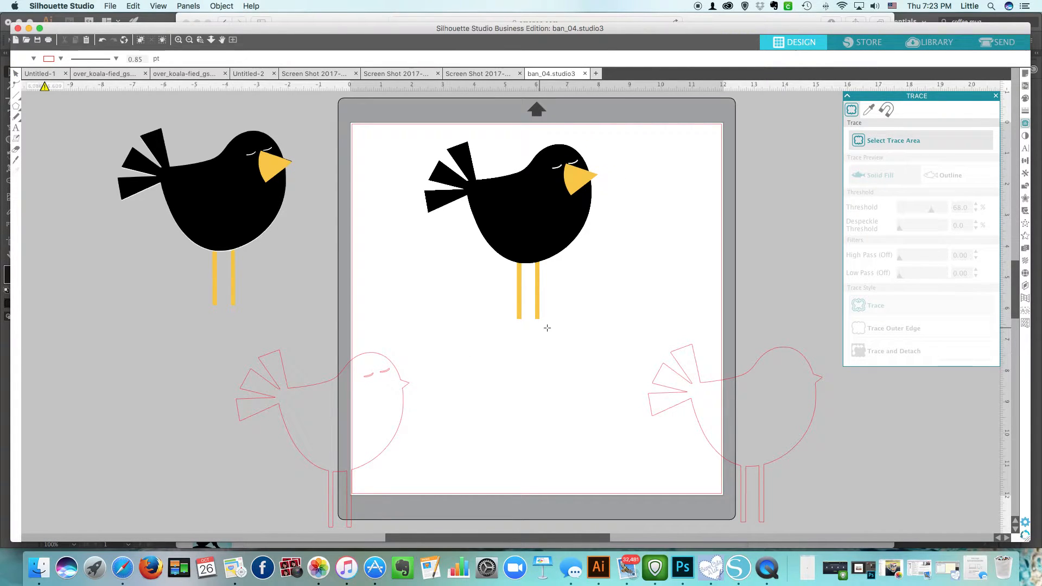
left_click(525, 286)
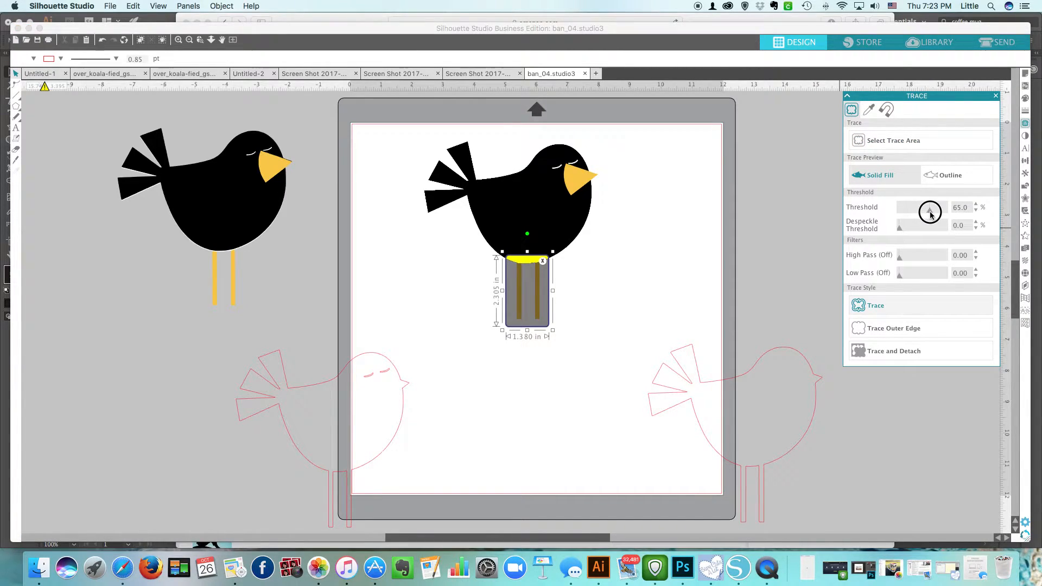
left_click(876, 305)
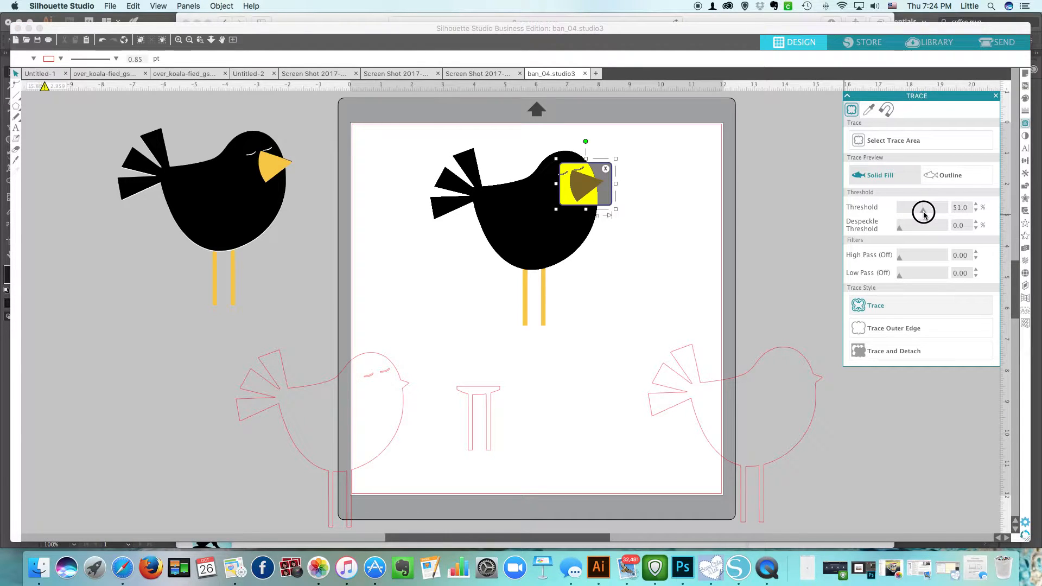
mouse_move(923, 208)
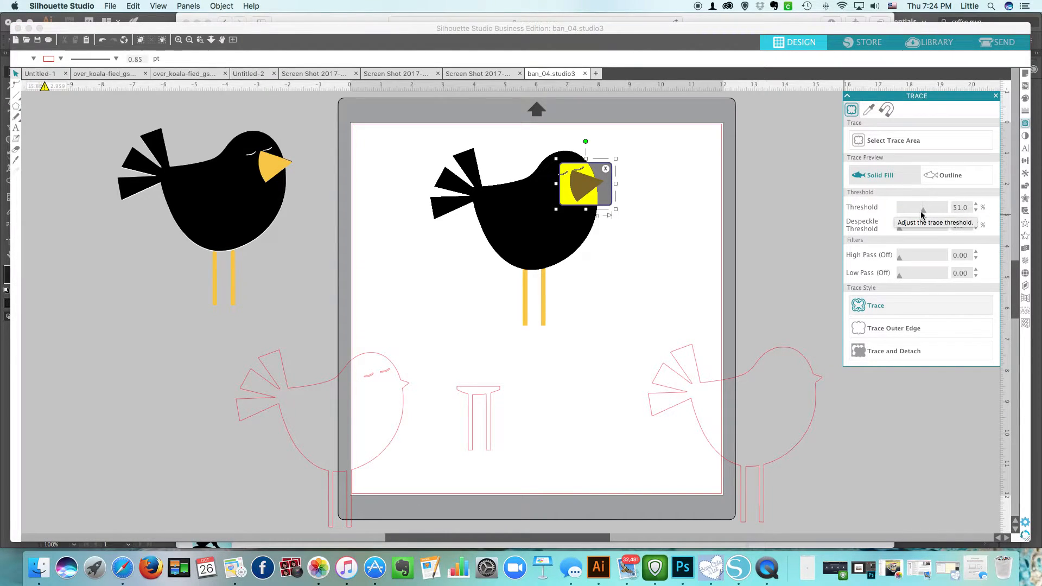
mouse_move(894, 260)
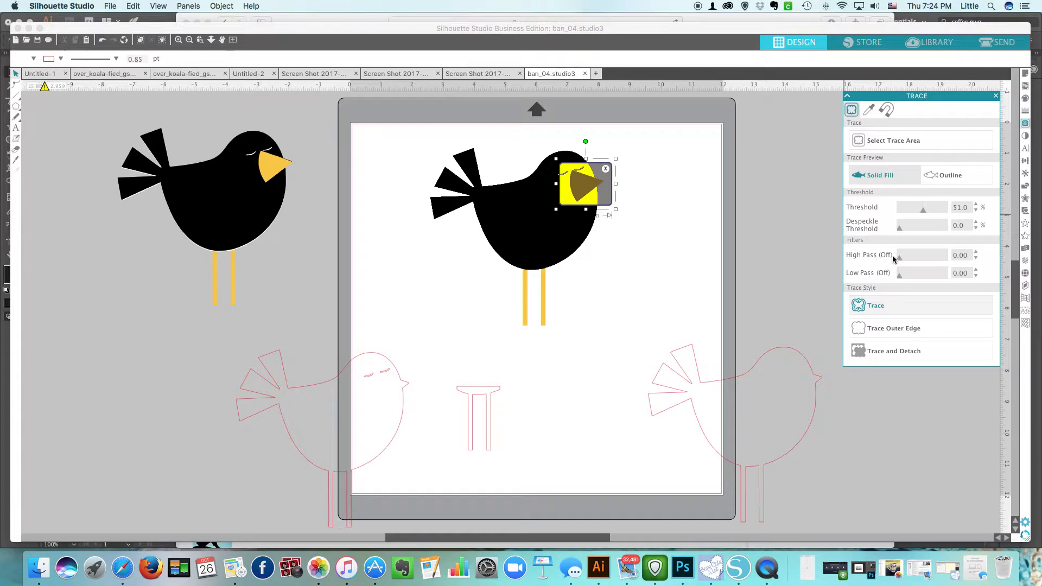
mouse_move(900, 259)
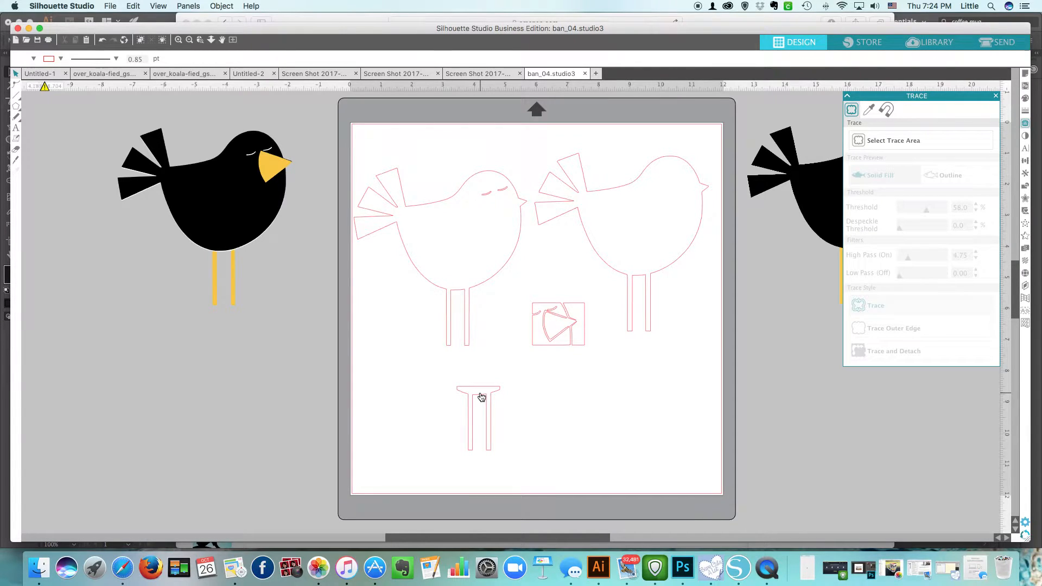
left_click(465, 334)
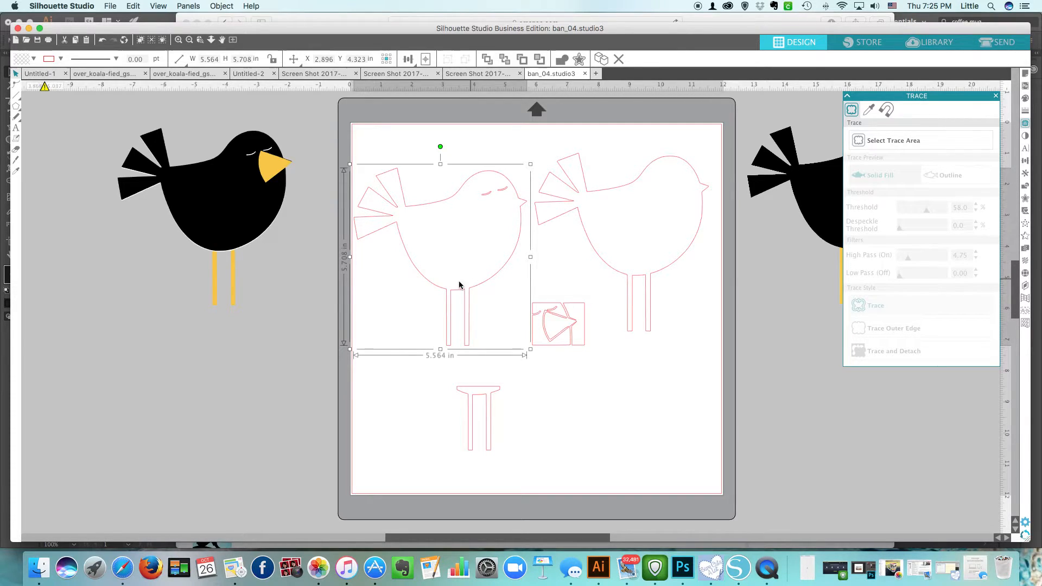
left_click(178, 40)
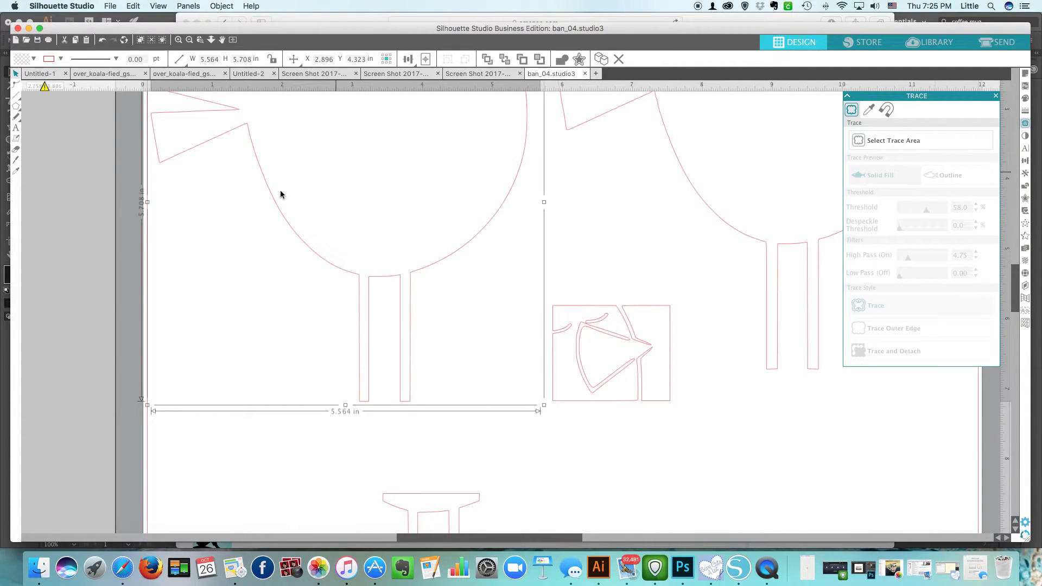
mouse_move(16, 159)
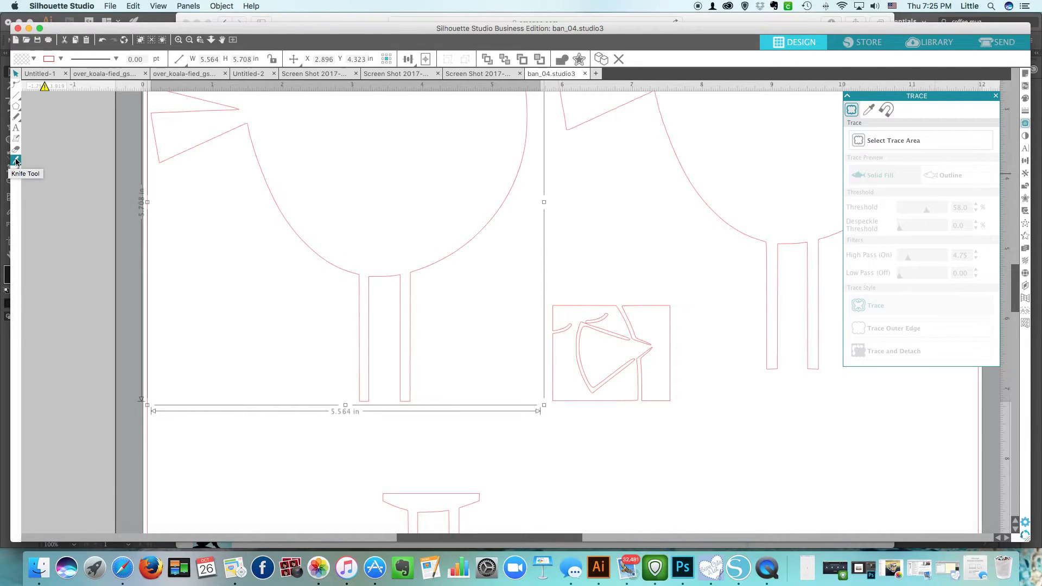
left_click(16, 162)
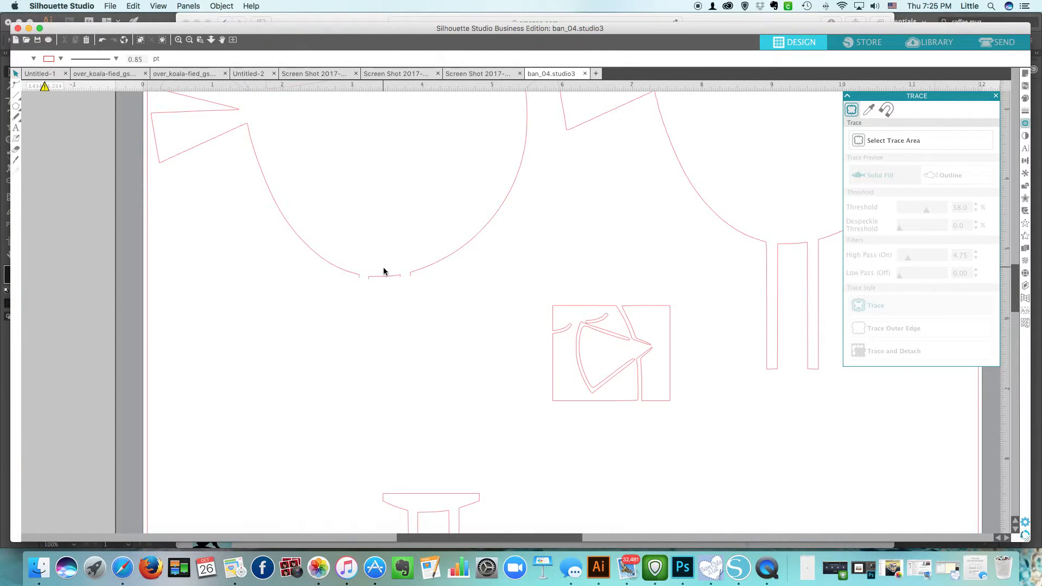
left_click(382, 273)
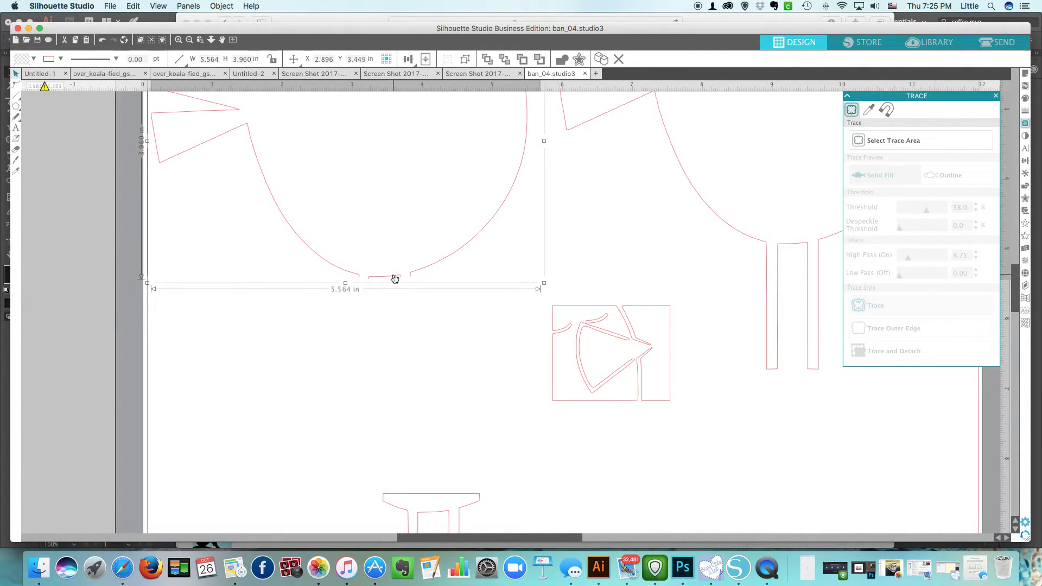
left_click(189, 39)
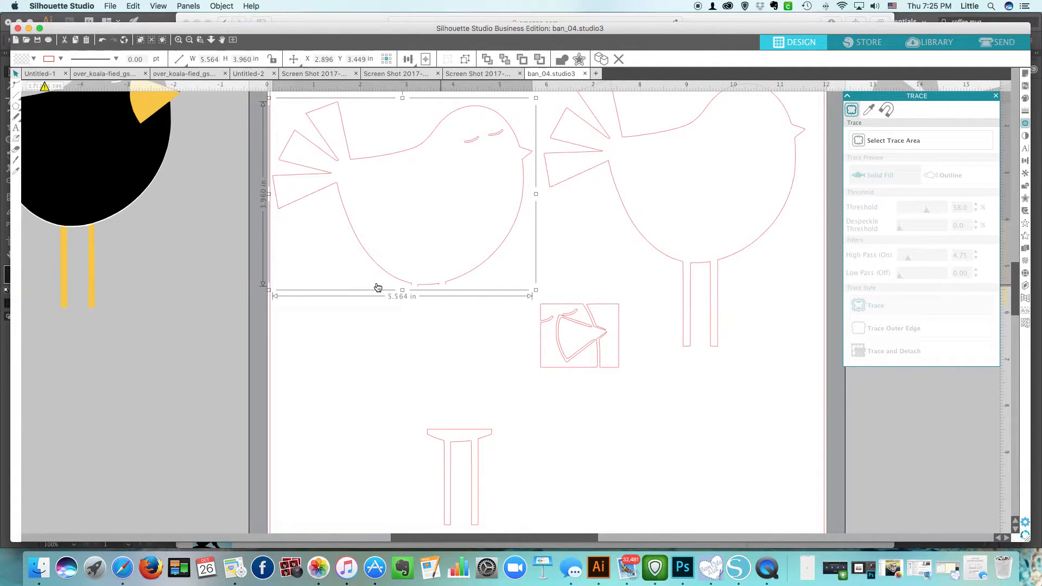
left_click(221, 6)
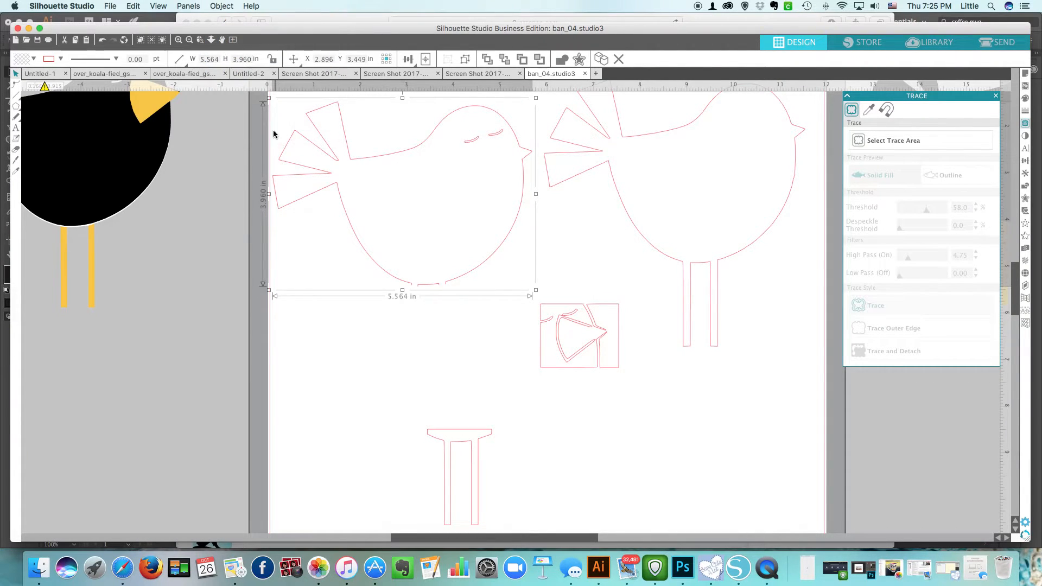
mouse_move(308, 160)
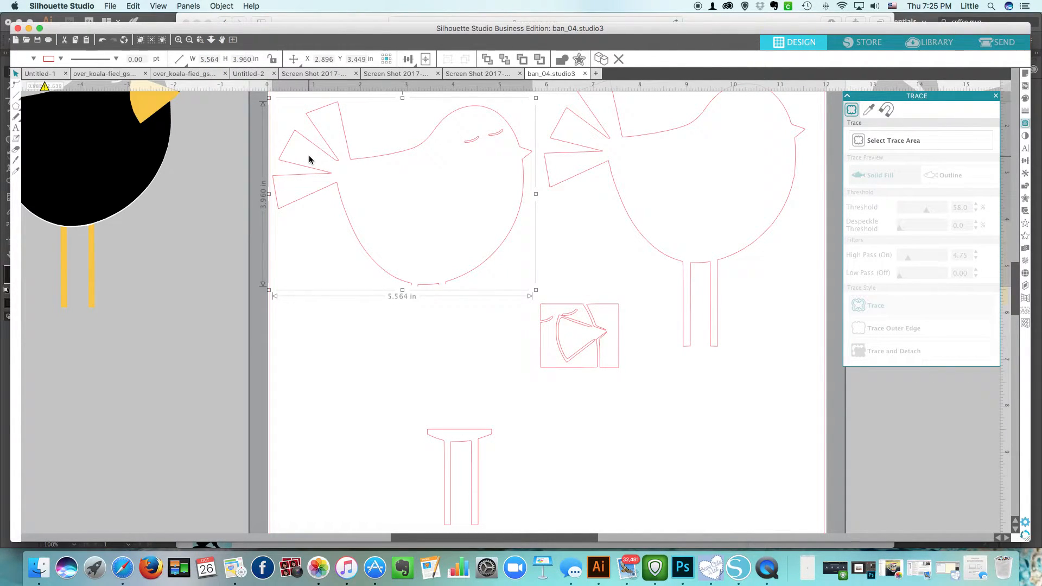
mouse_move(467, 270)
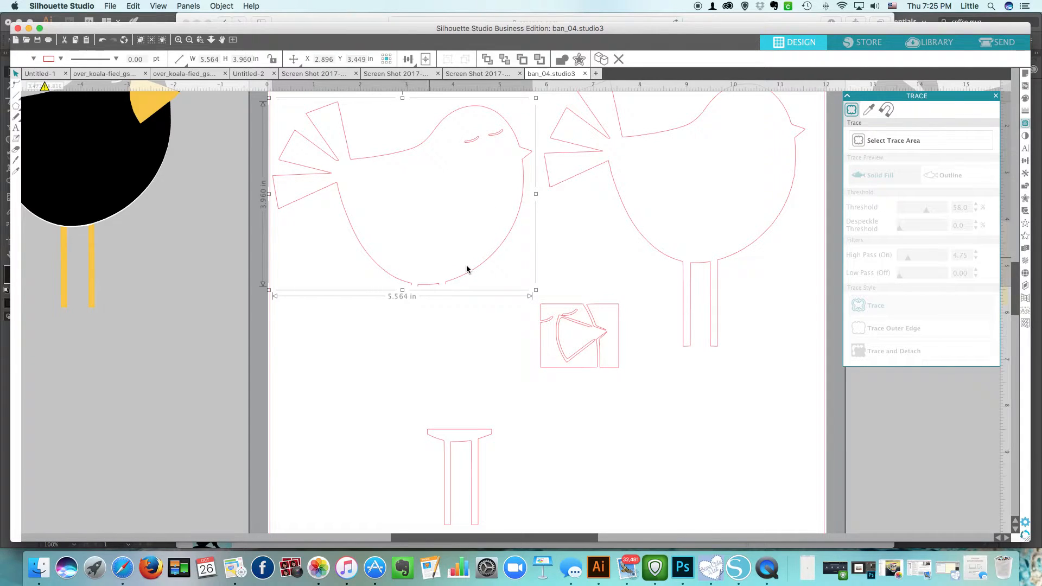
mouse_move(453, 293)
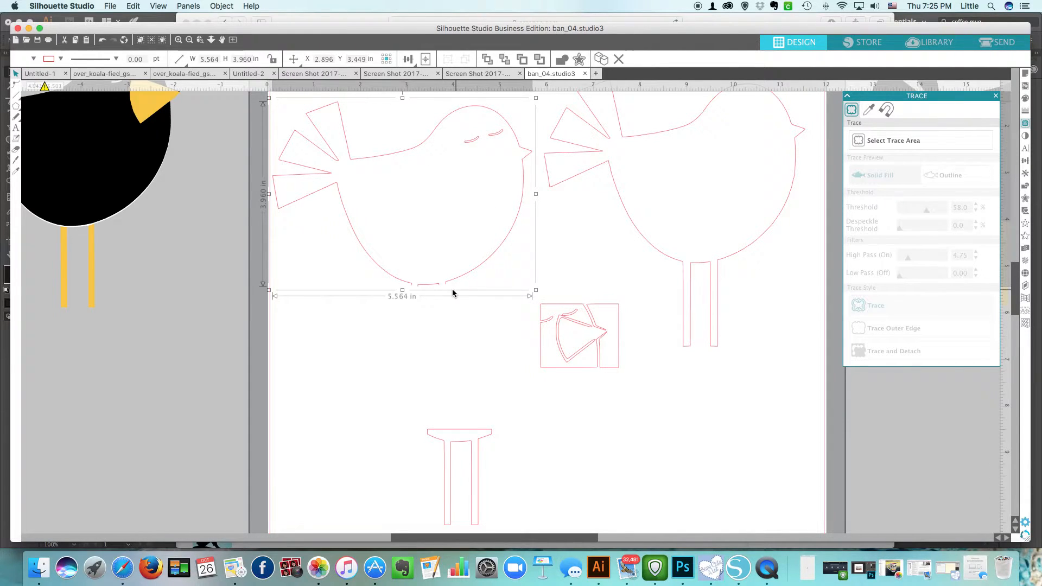
mouse_move(93, 160)
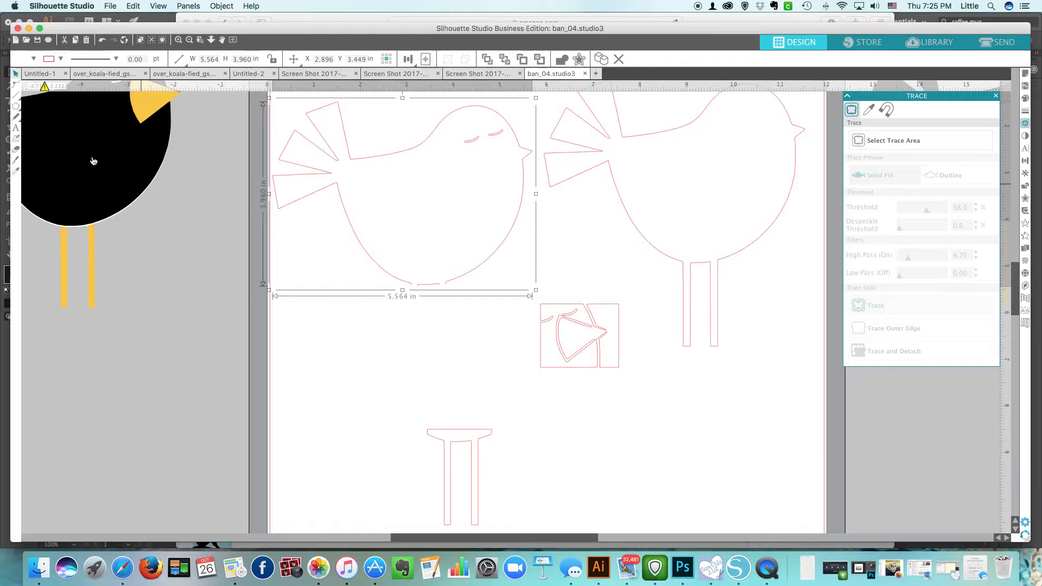
mouse_move(15, 86)
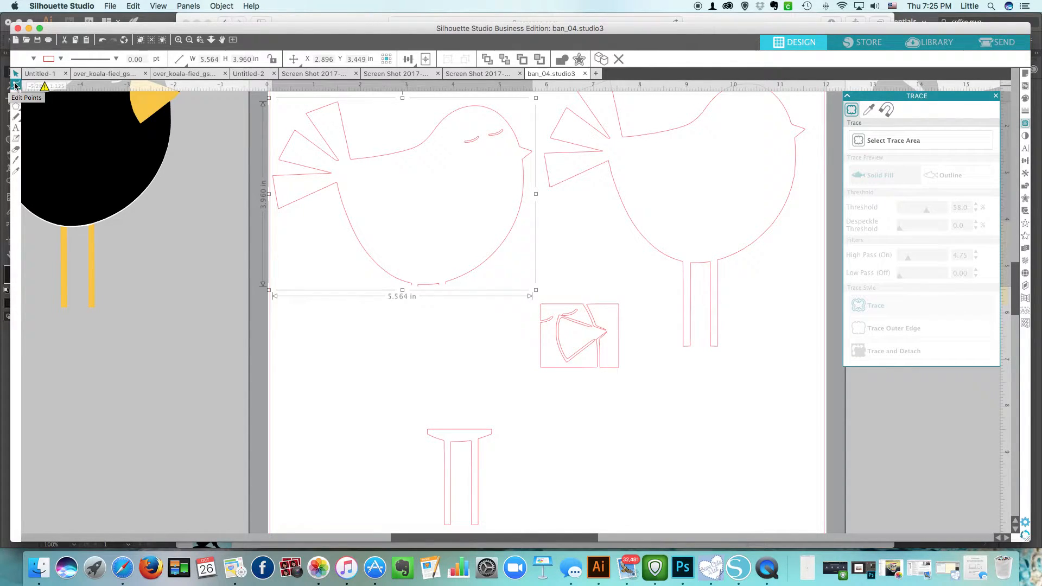
- Join the open belly points of the traced bird into a closed curve and simplify its nodes
left_click(15, 85)
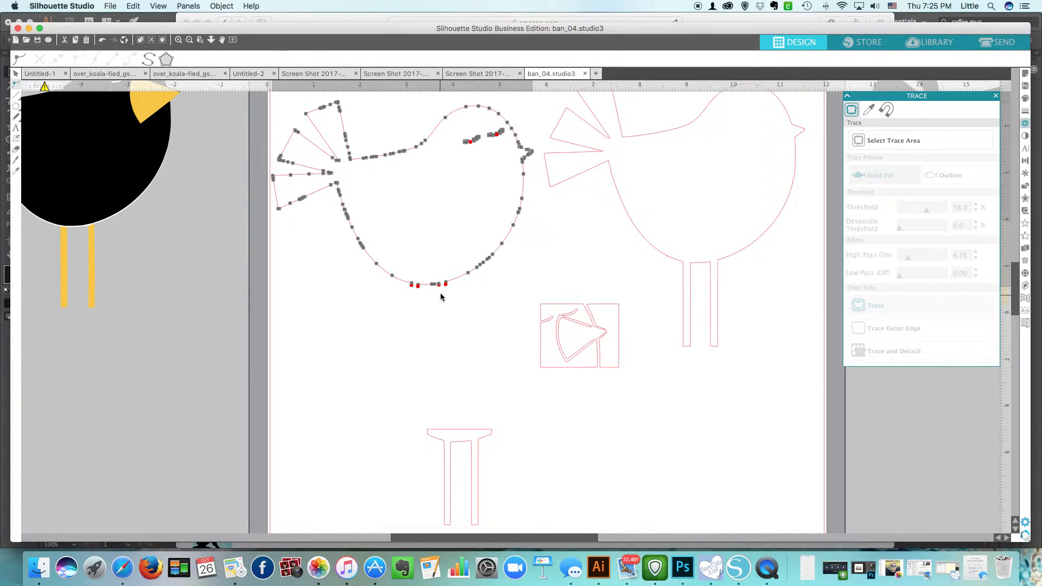
left_click(178, 41)
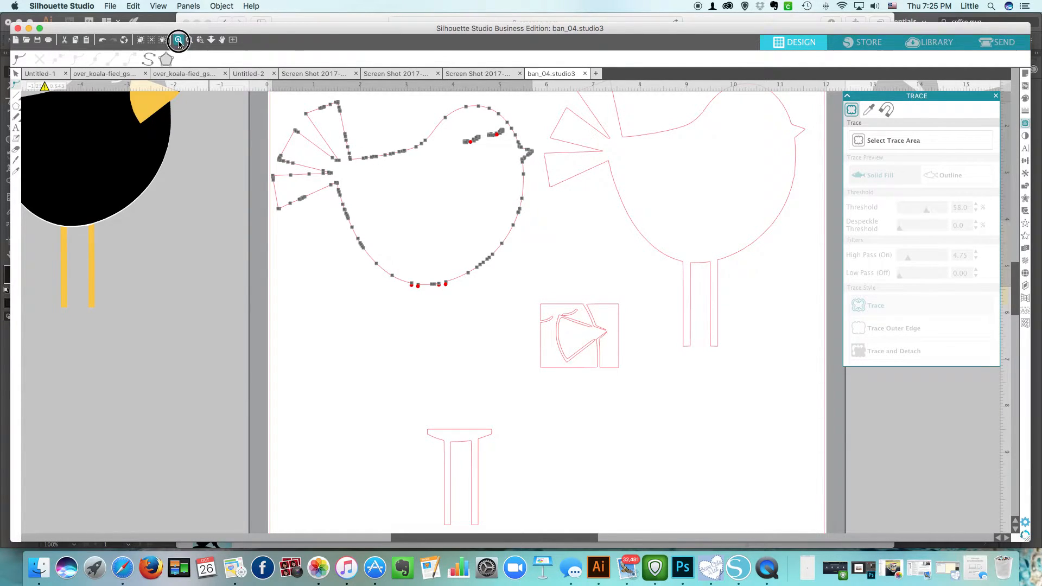
left_click(178, 41)
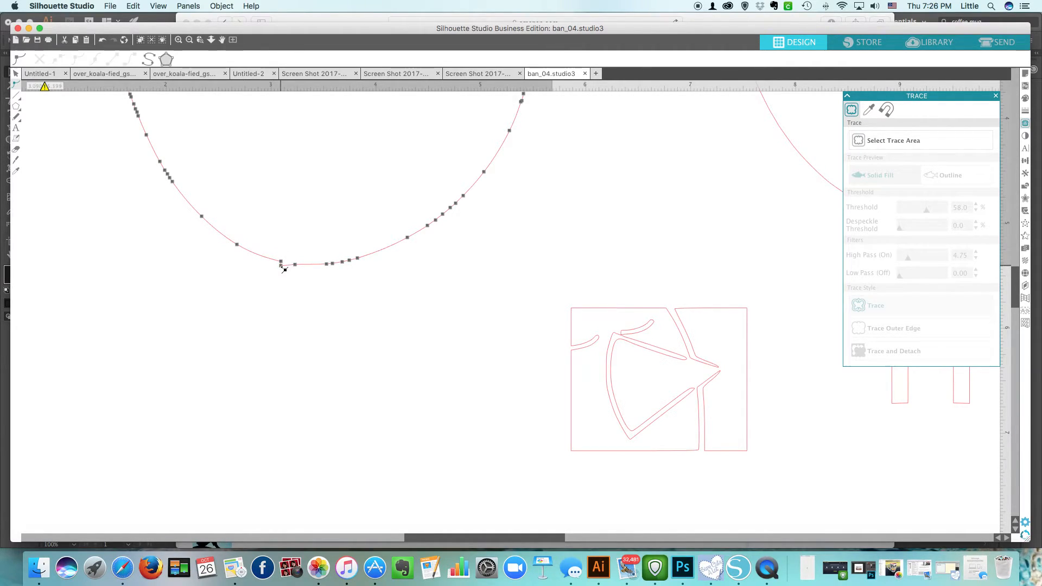
left_click(281, 262)
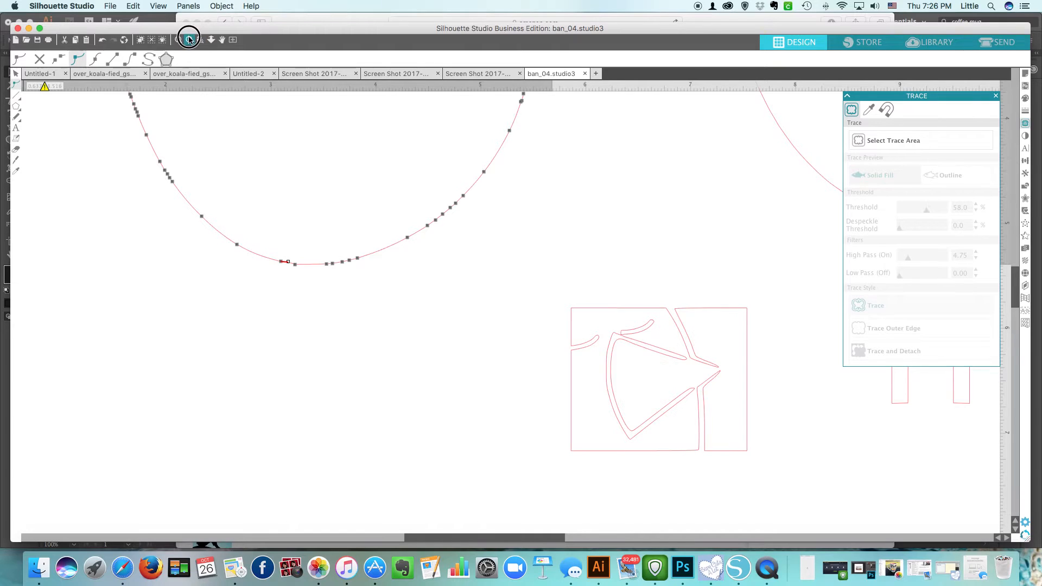
left_click(189, 38)
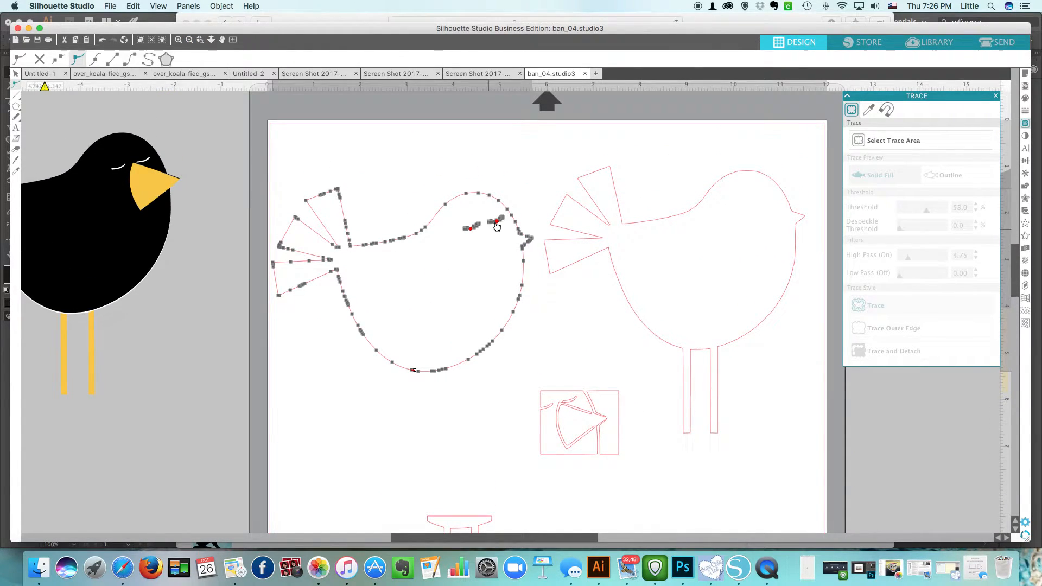
mouse_move(498, 226)
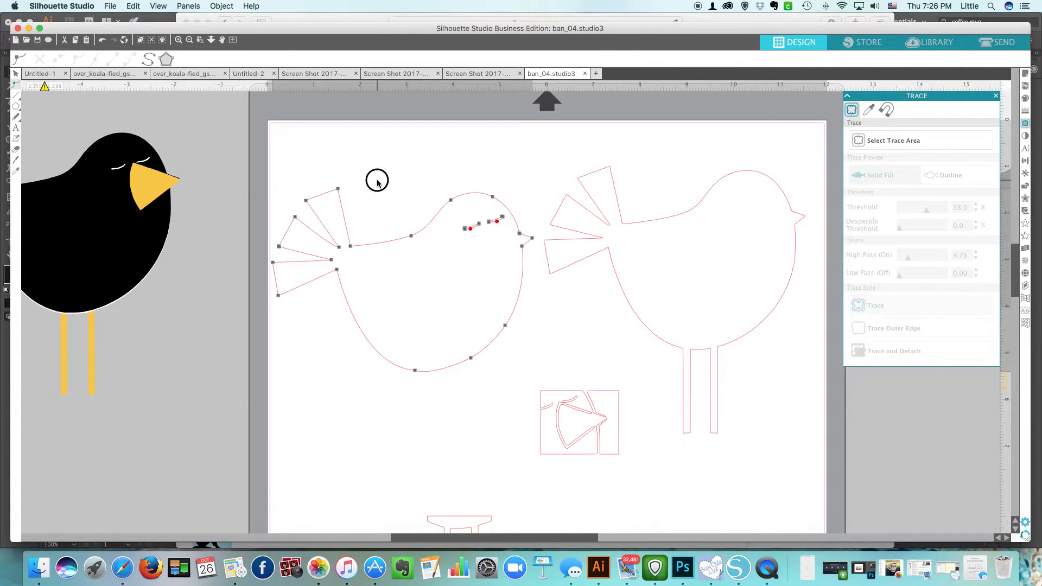
left_click(376, 180)
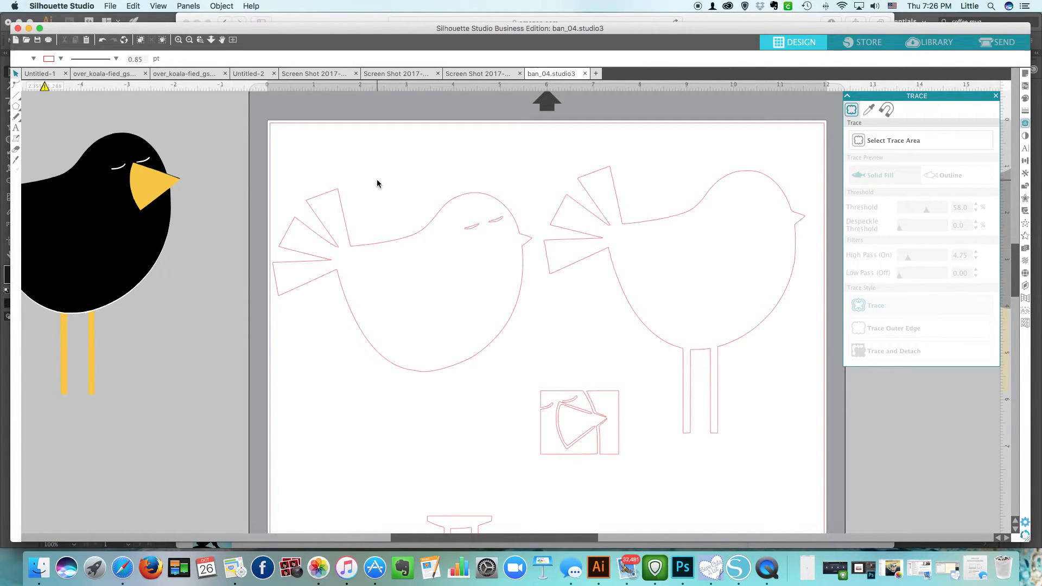
- Join each eye's end points so the two eye lines become closed almond-shaped cutouts
left_click(444, 215)
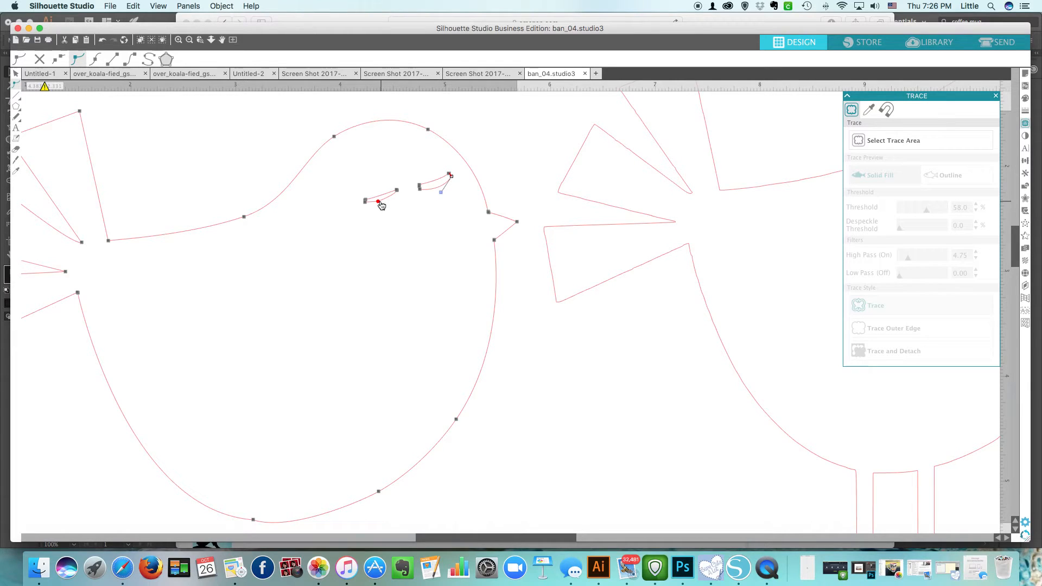
left_click(39, 59)
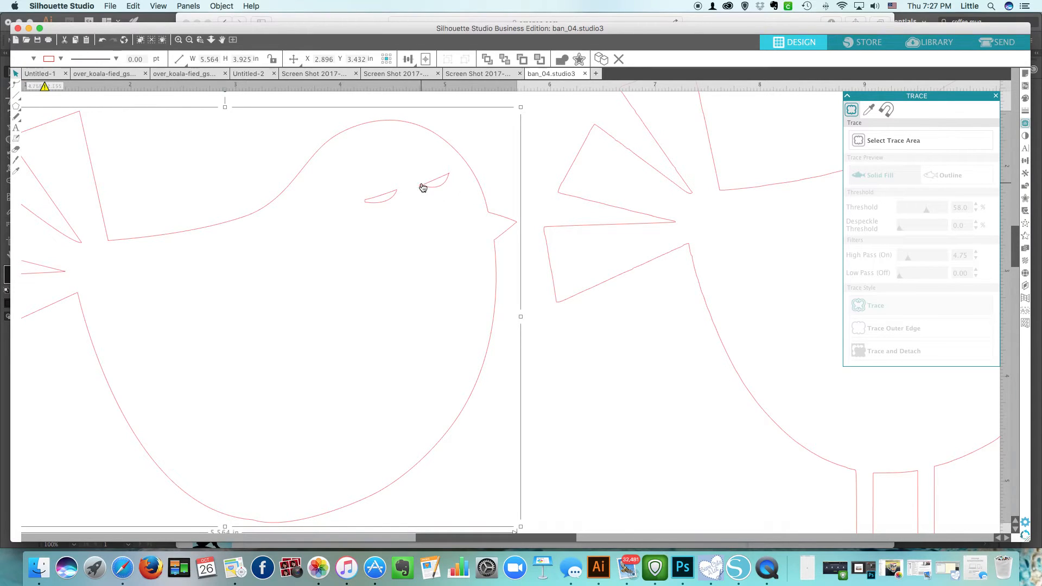
mouse_move(26, 88)
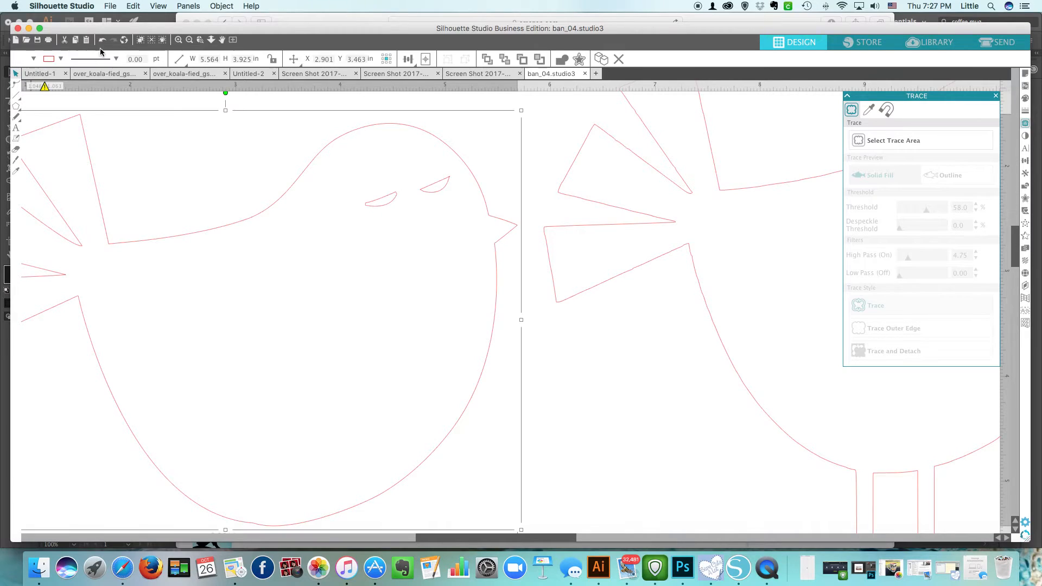
- Fill the legless traced bird solid black so its eye cutouts show through
left_click(189, 39)
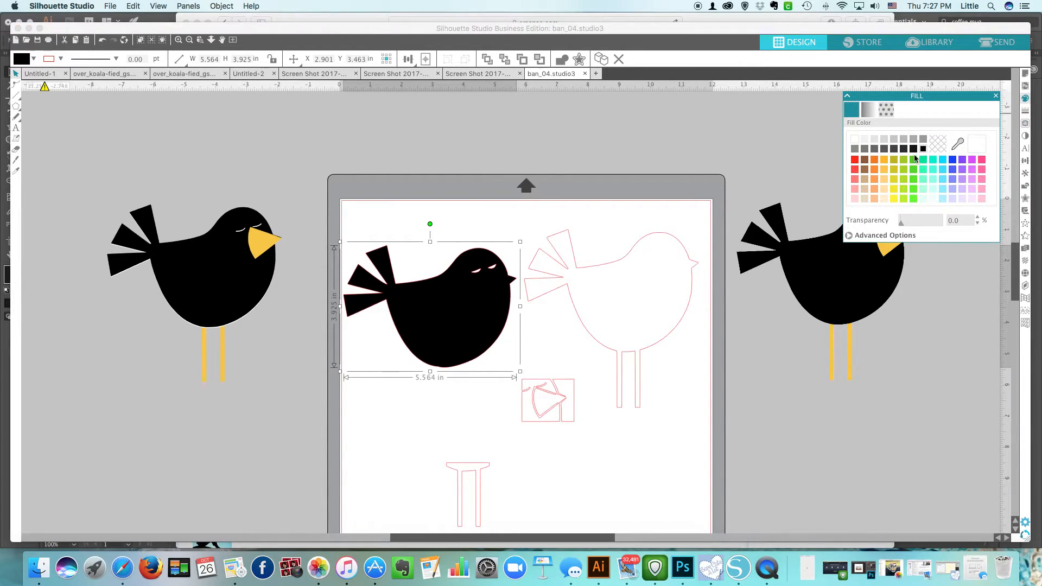
left_click(585, 273)
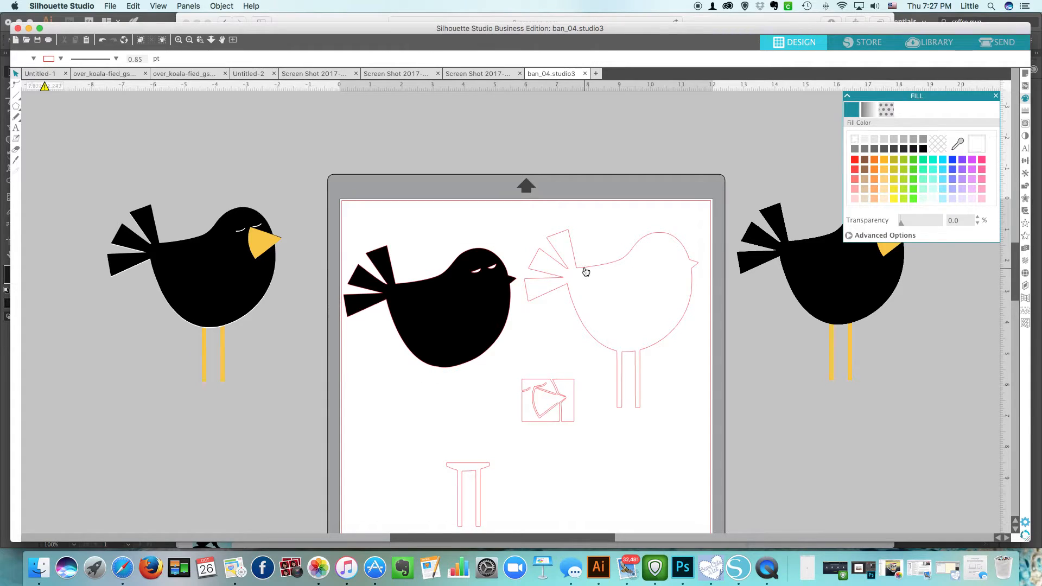
left_click(585, 272)
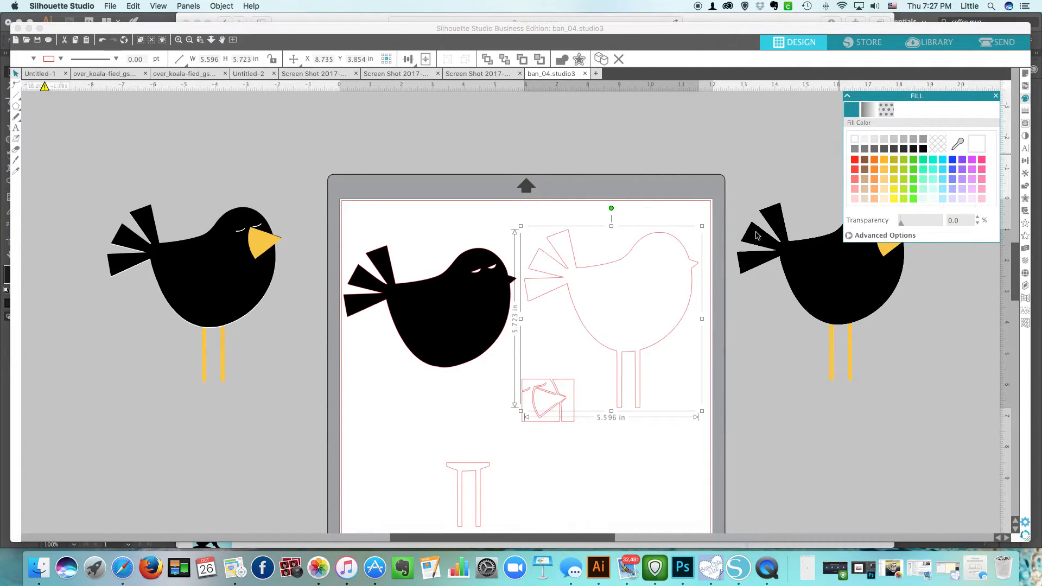
left_click(432, 305)
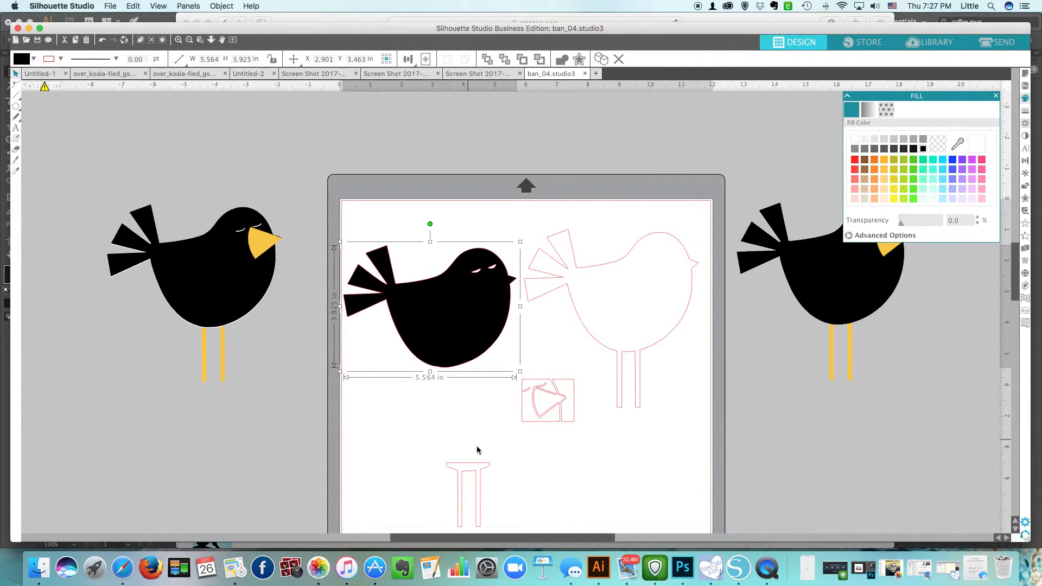
- Tidy the leg piece's points, fill it yellow and bring the black body in front of it
left_click(467, 485)
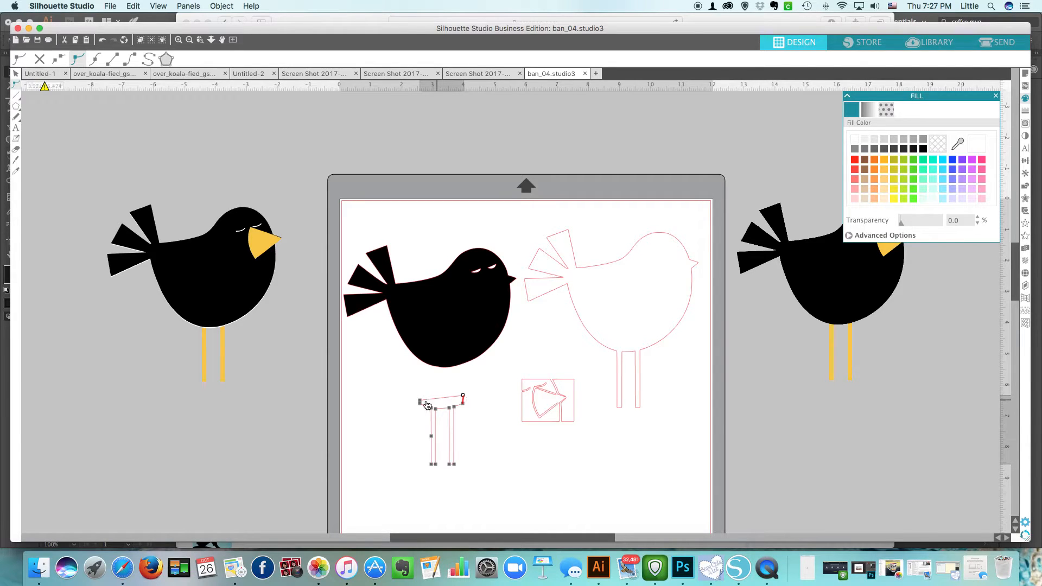
left_click(420, 397)
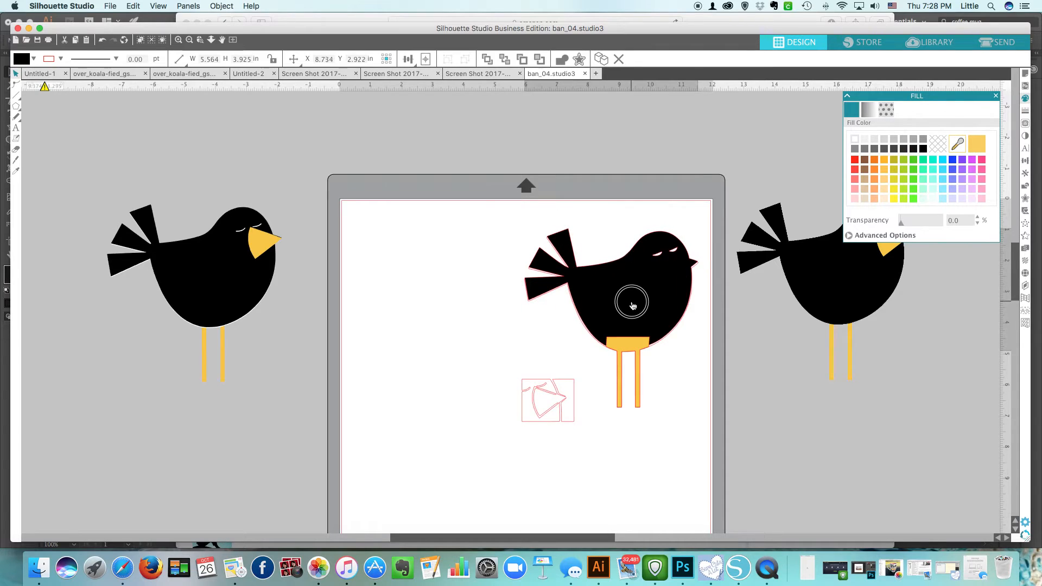
right_click(632, 305)
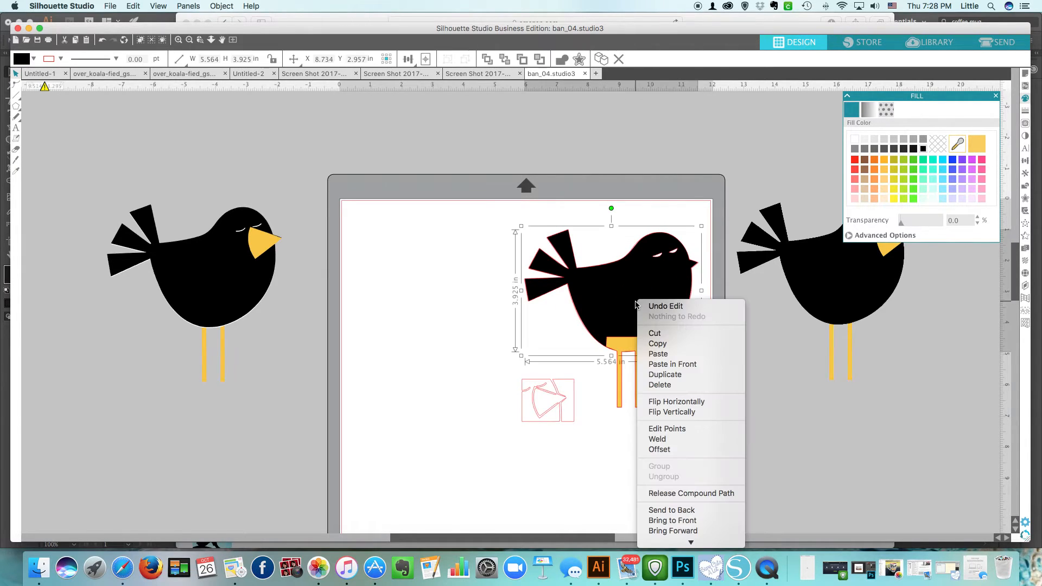
mouse_move(672, 521)
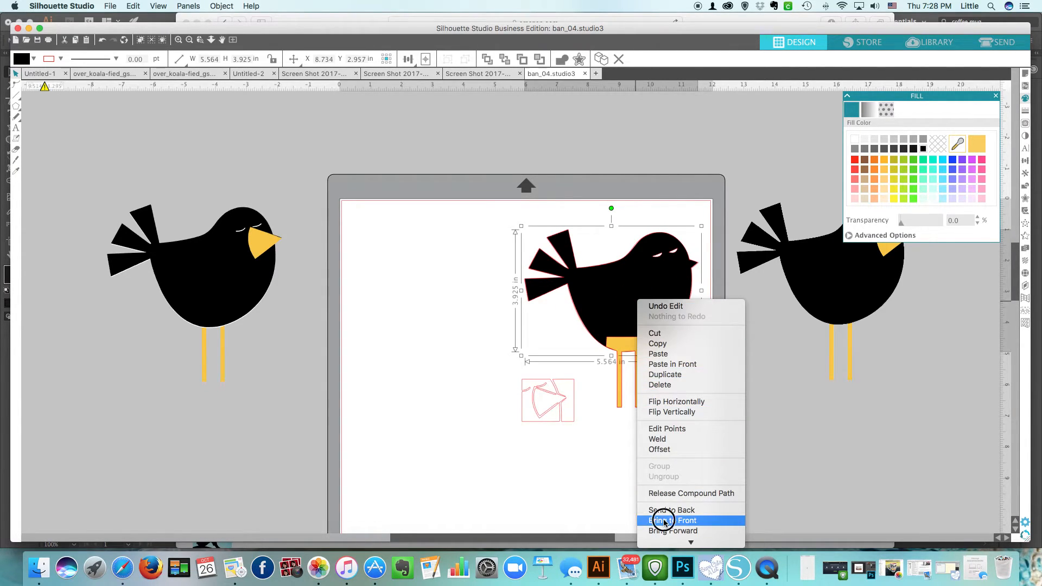
left_click(672, 520)
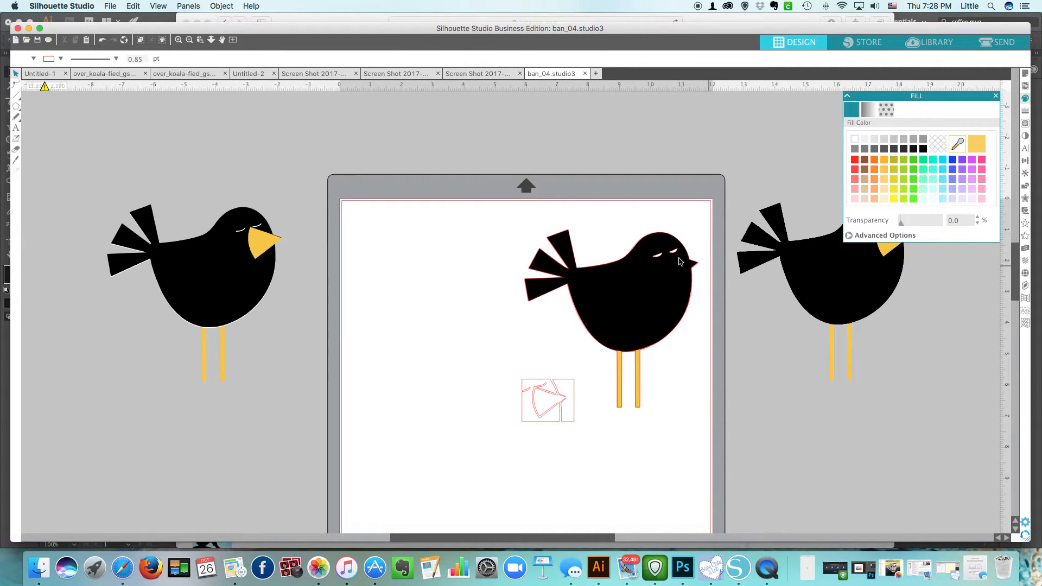
mouse_move(673, 259)
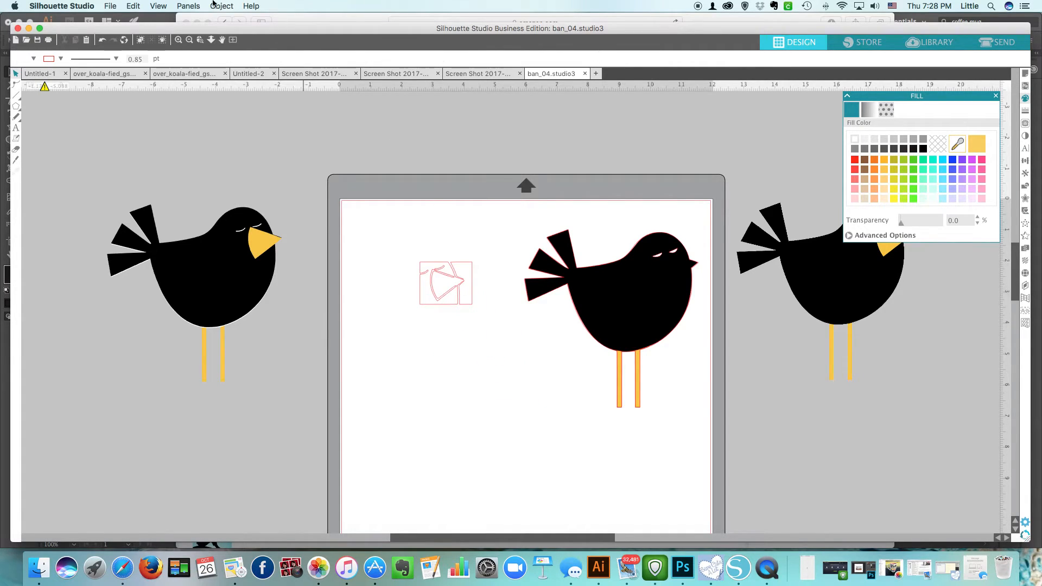
- Release the beak's compound path, discard the boxy border and keep the single beak outline
left_click(178, 39)
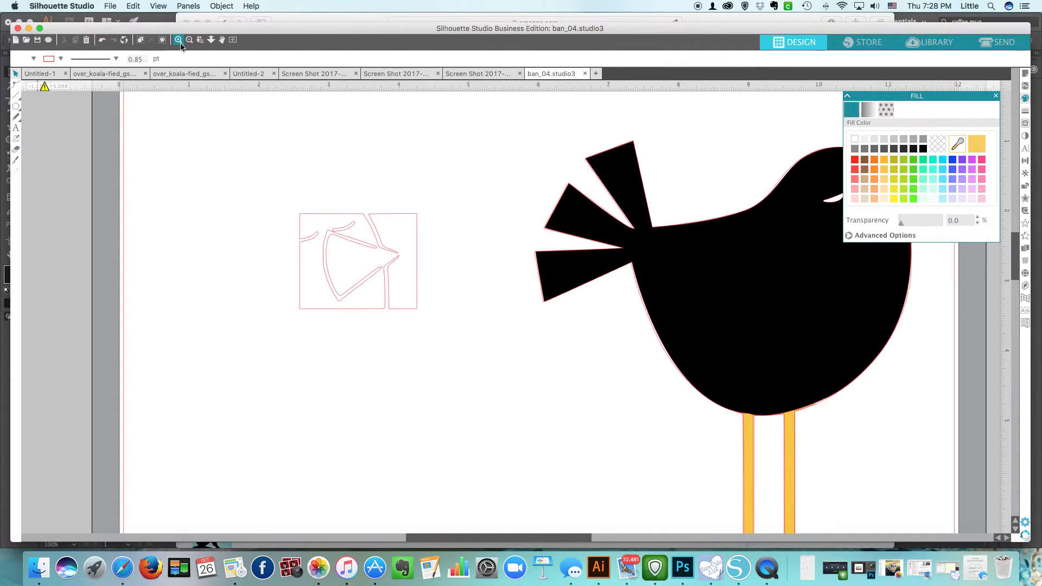
left_click(357, 263)
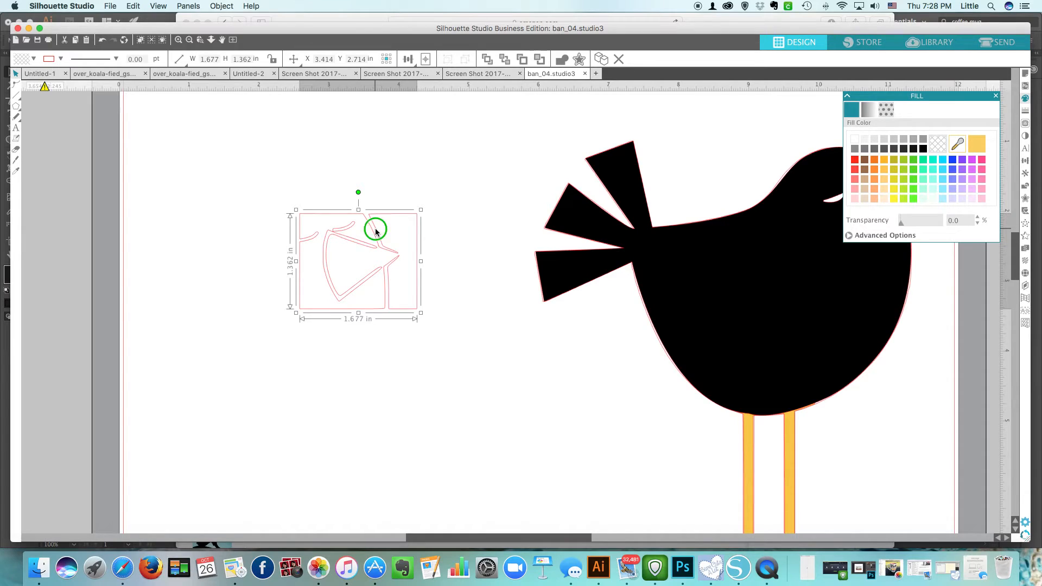
right_click(376, 231)
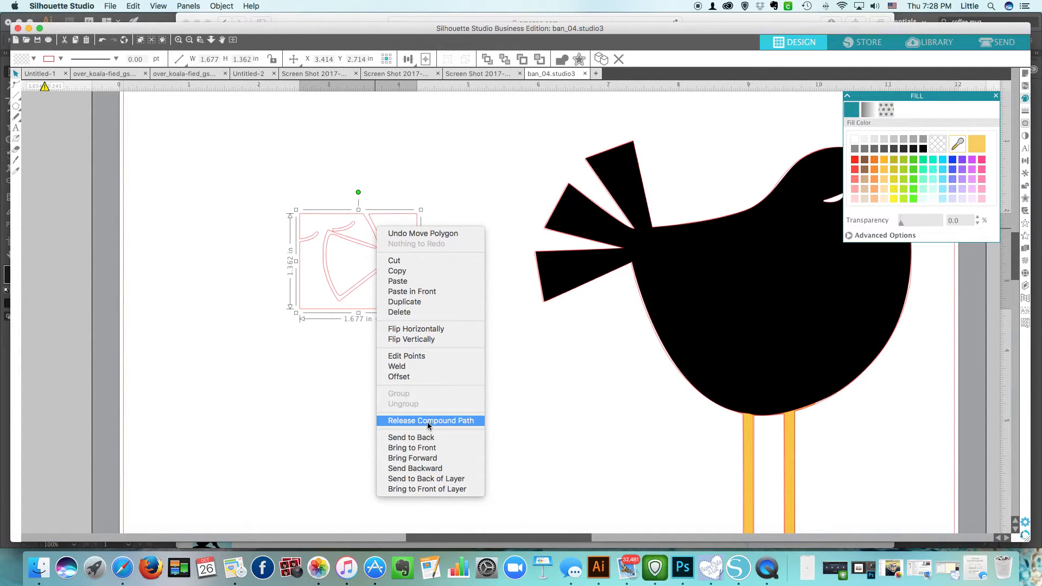
left_click(429, 421)
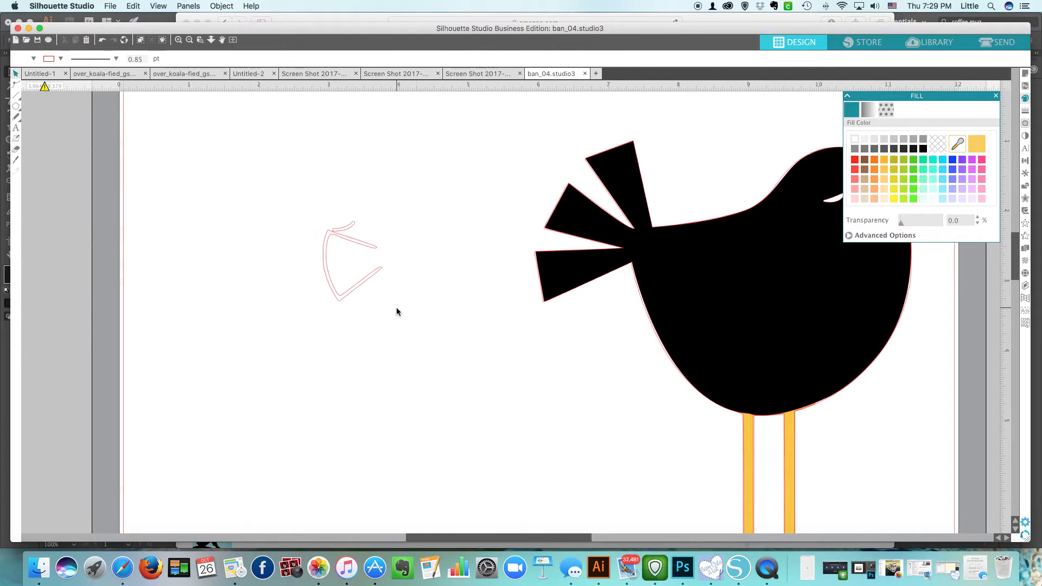
left_click(349, 239)
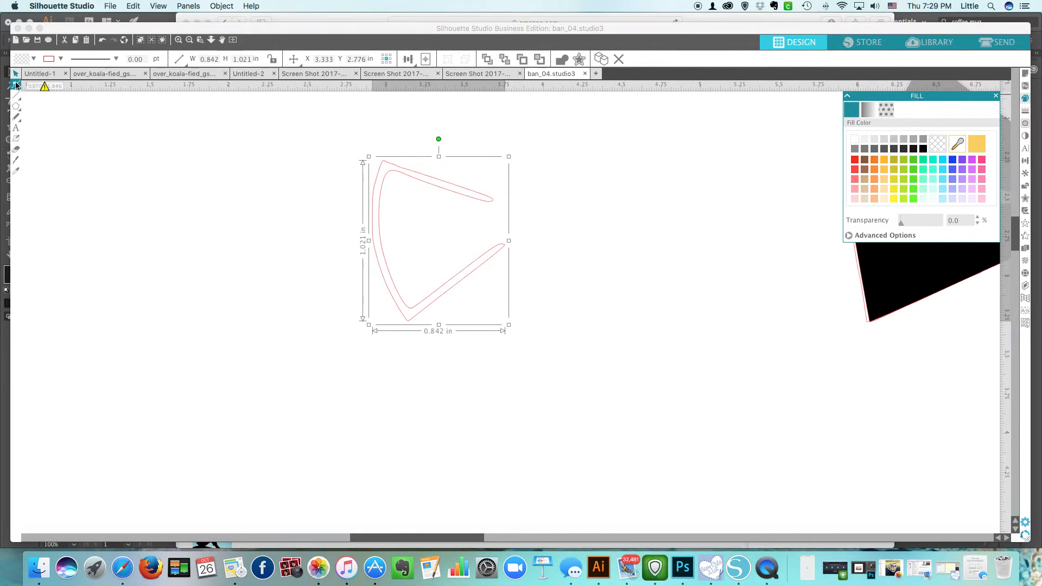
- Edit the beak's nodes into a simple pointed wedge with one curved side
left_click(148, 59)
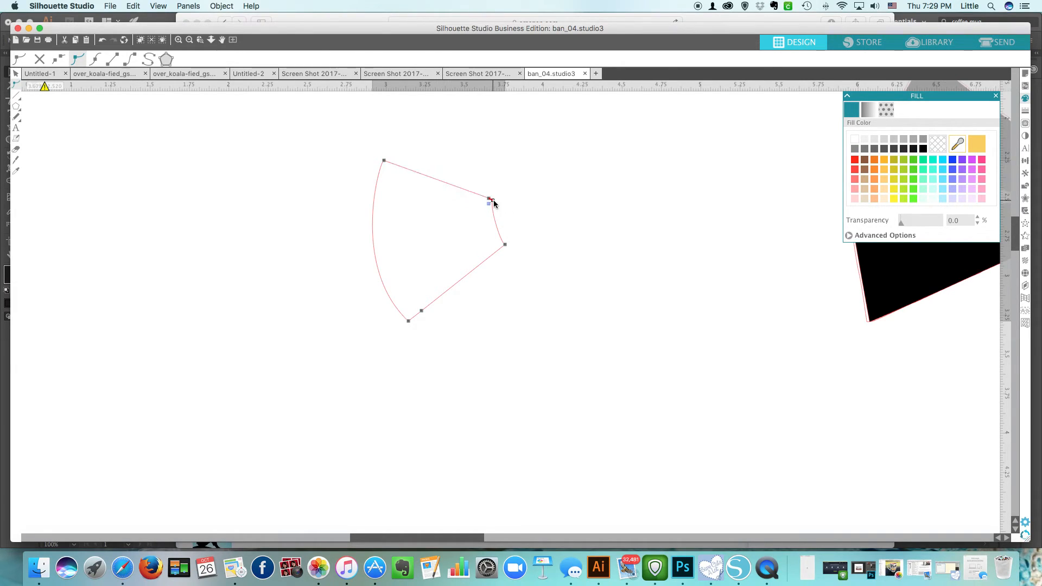
left_click(486, 201)
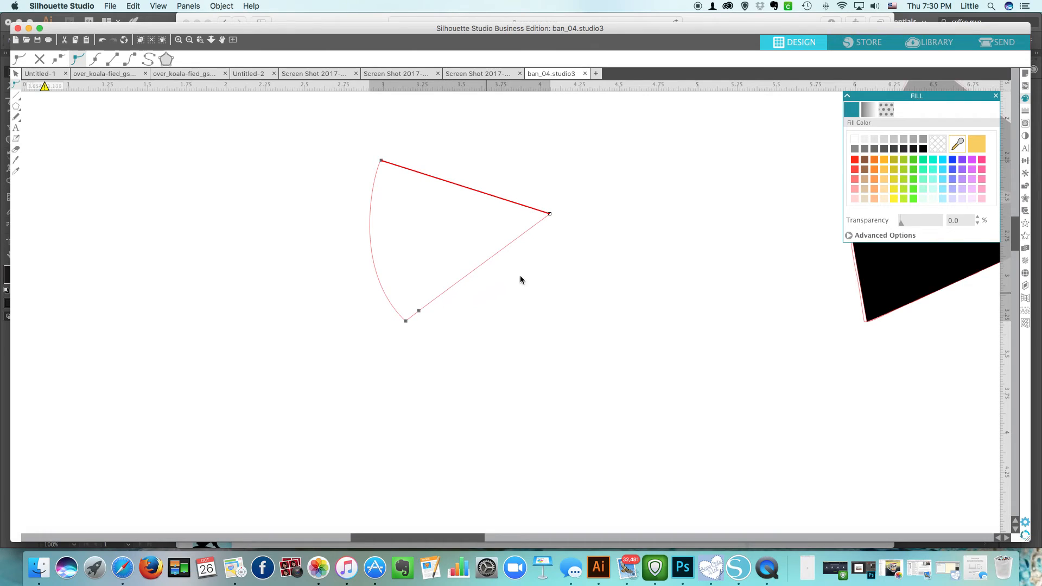
mouse_move(419, 314)
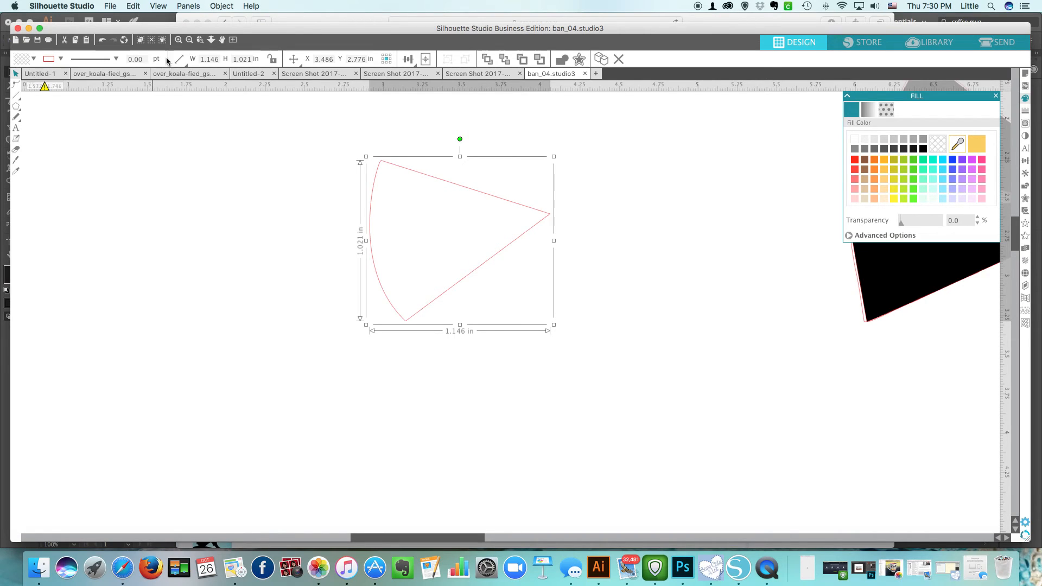
mouse_move(188, 40)
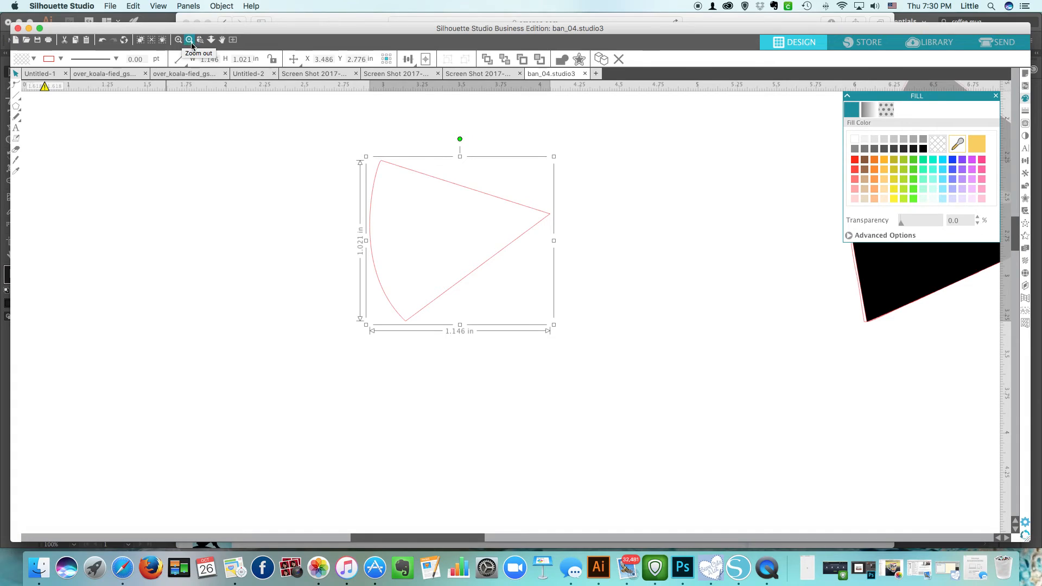
- Fill the beak wedge yellow and layer it in front on the black bird's face
left_click(189, 39)
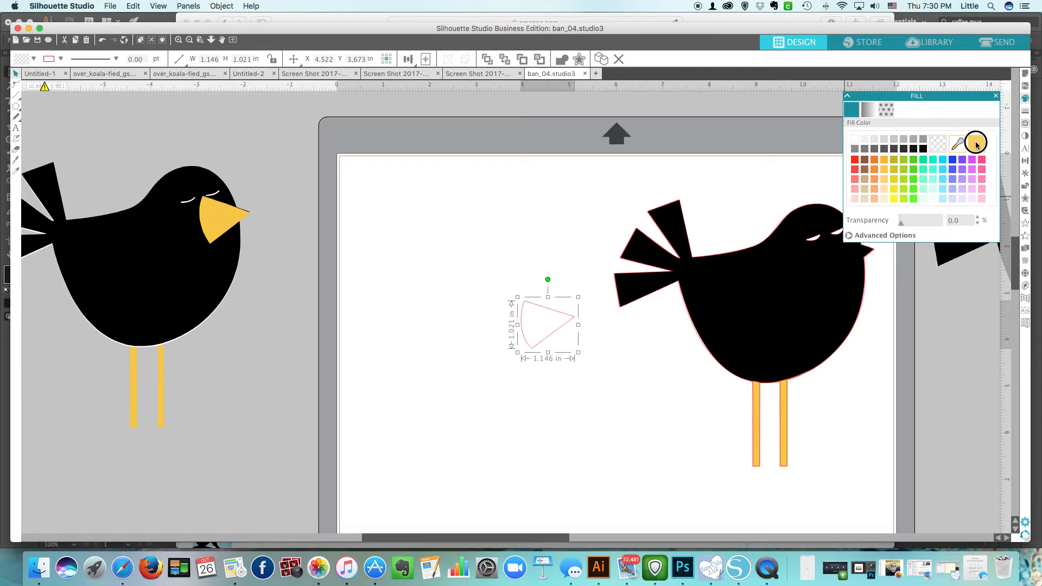
left_click(977, 142)
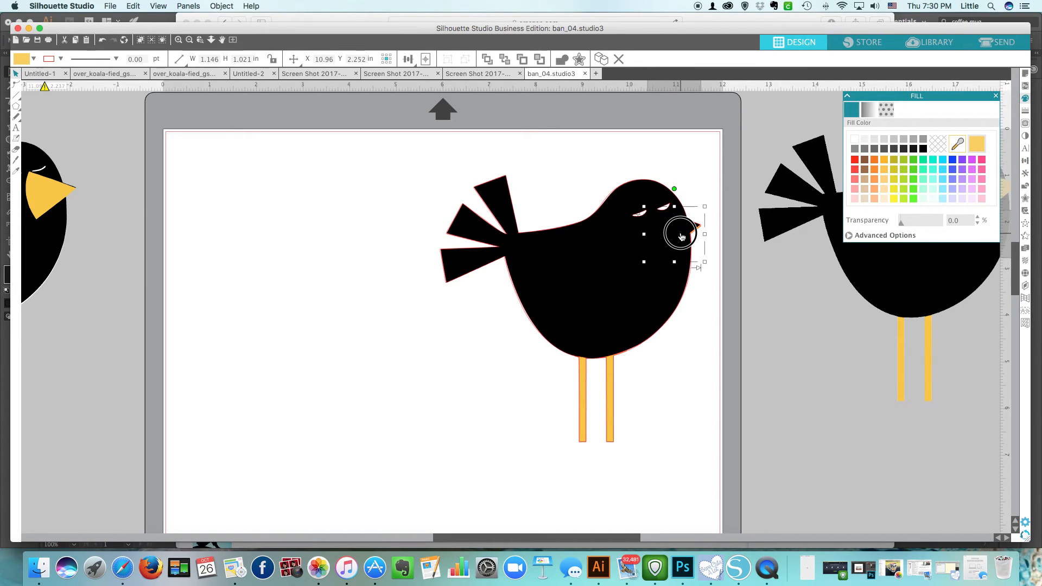
right_click(664, 239)
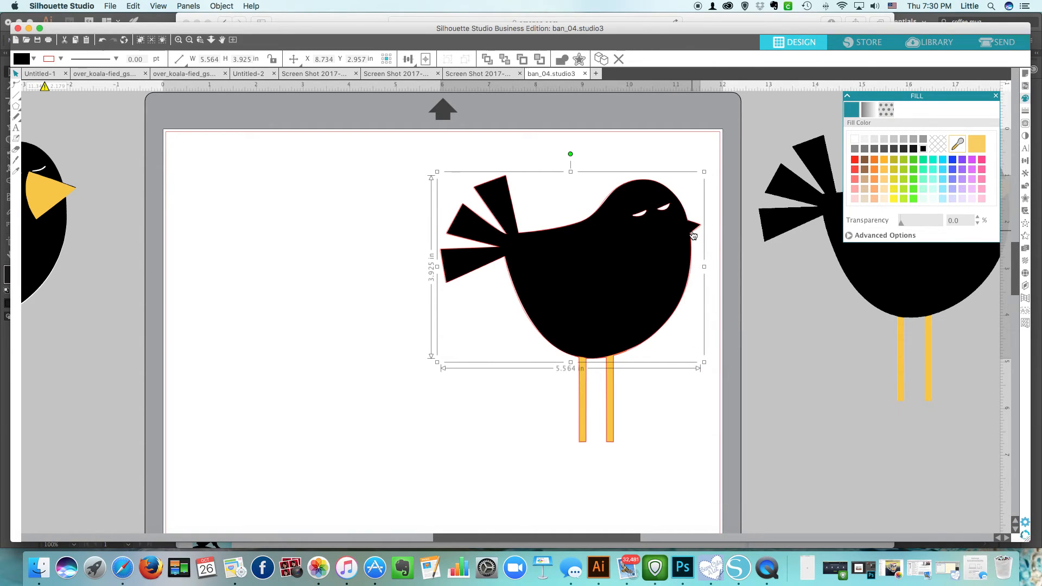
mouse_move(389, 322)
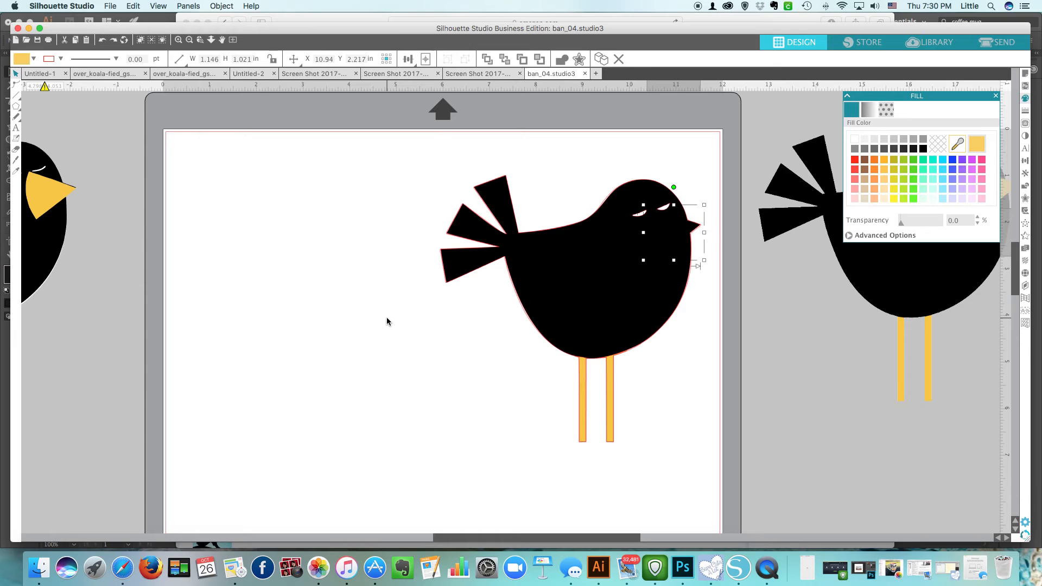
right_click(698, 262)
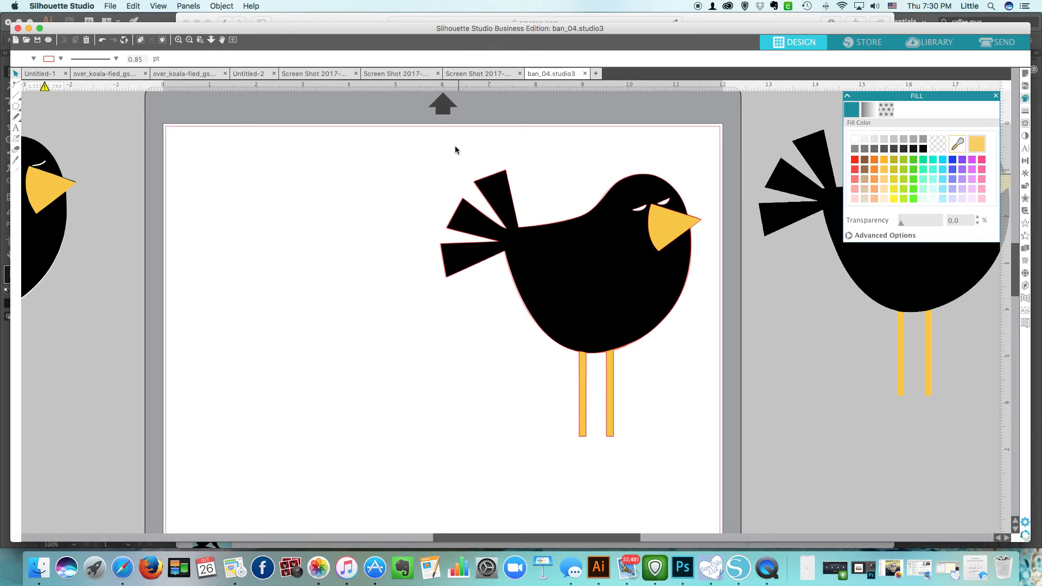
- Give every part of the new bird a transparent outline and move the bird left on the mat
left_click(585, 266)
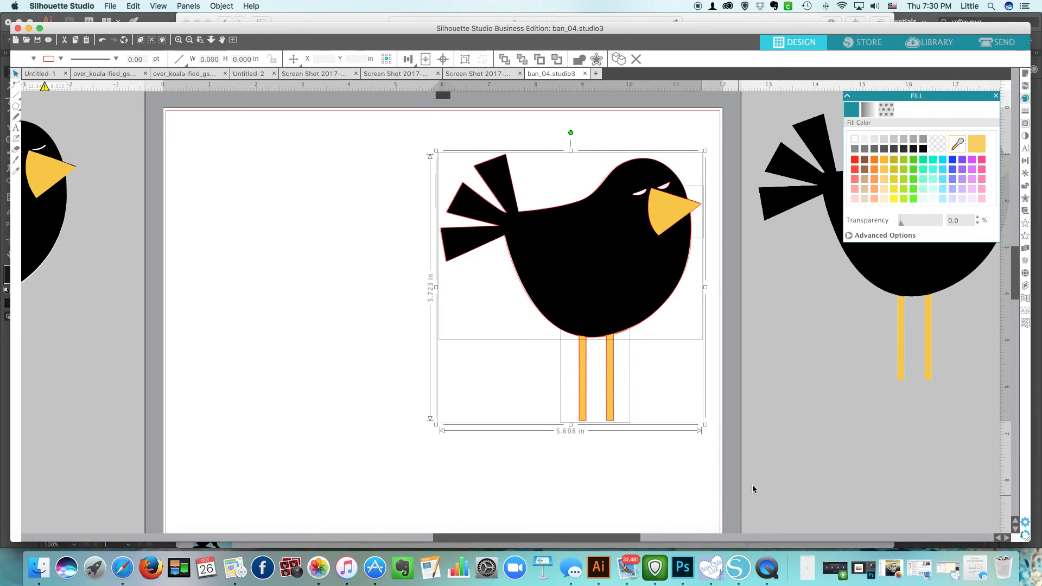
left_click(868, 110)
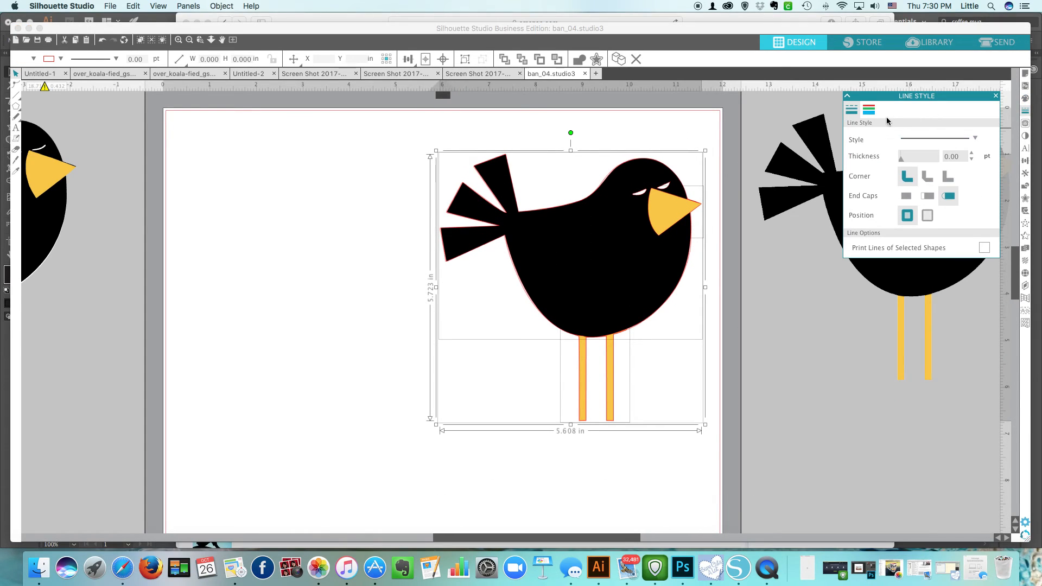
left_click(868, 109)
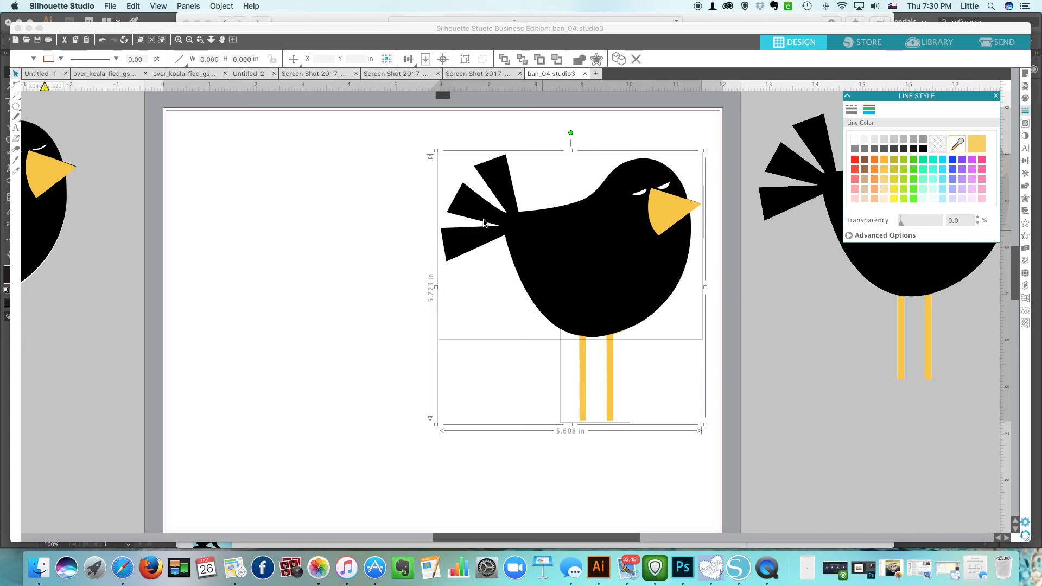
left_click(431, 136)
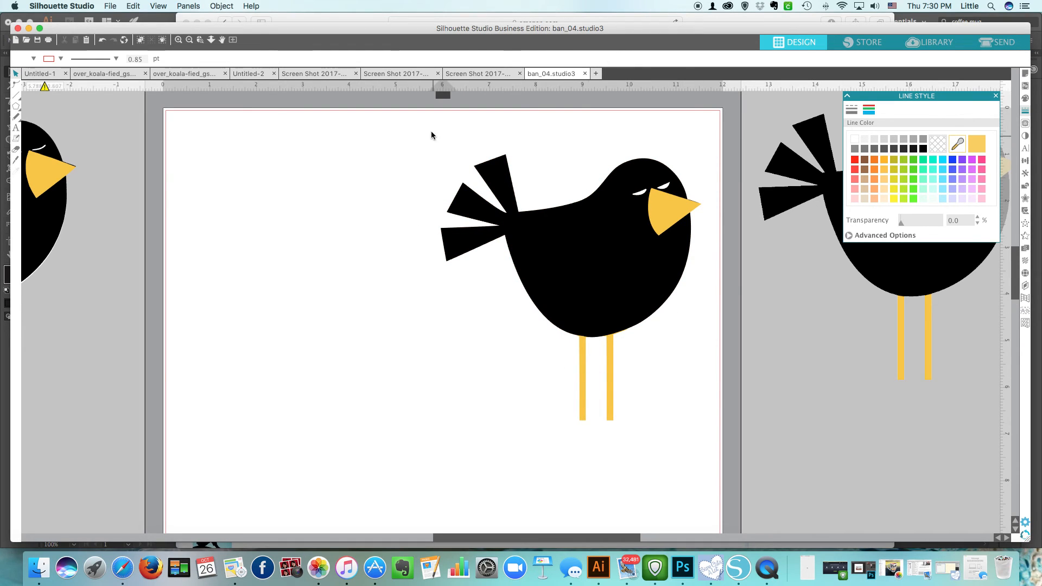
left_click(593, 294)
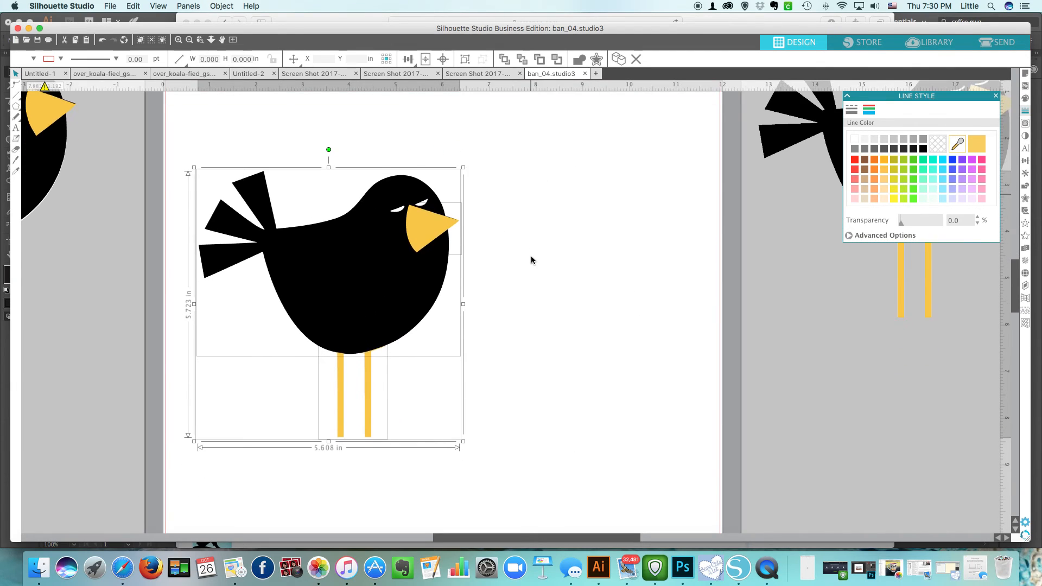
left_click(188, 40)
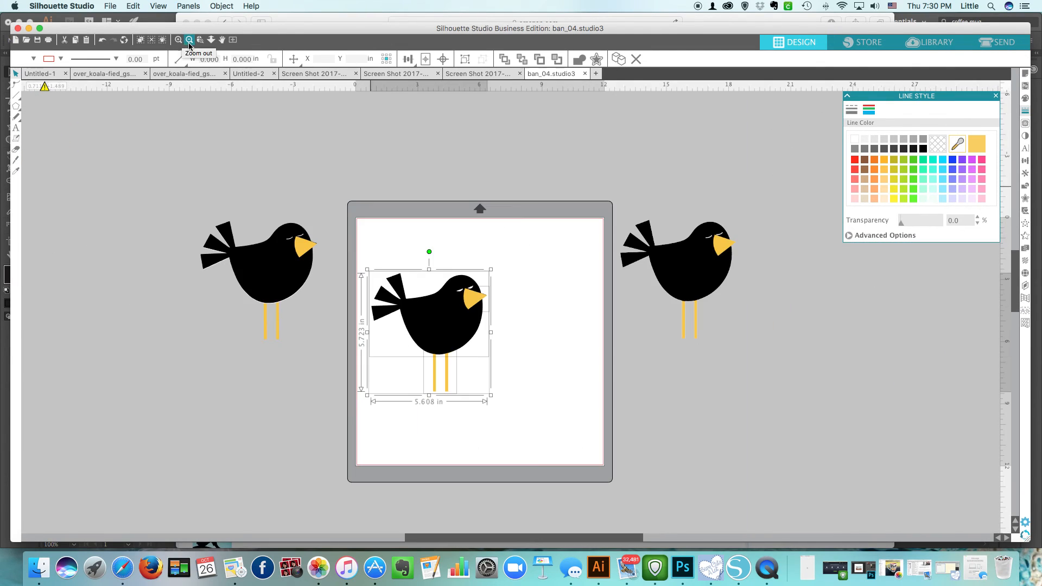
- Move the two original birds from beside the mat in next to the new bird
left_click(677, 278)
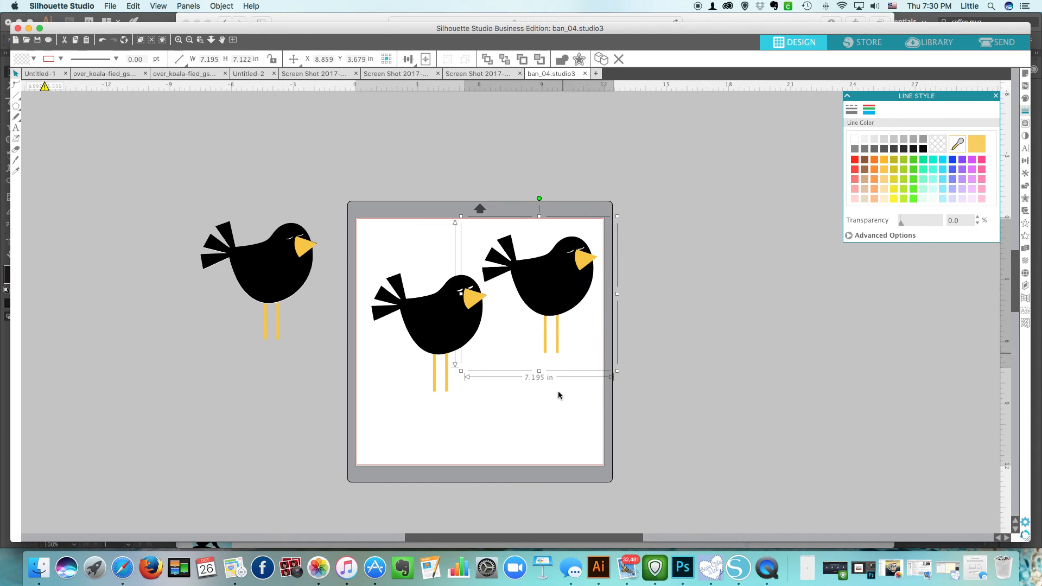
left_click(259, 266)
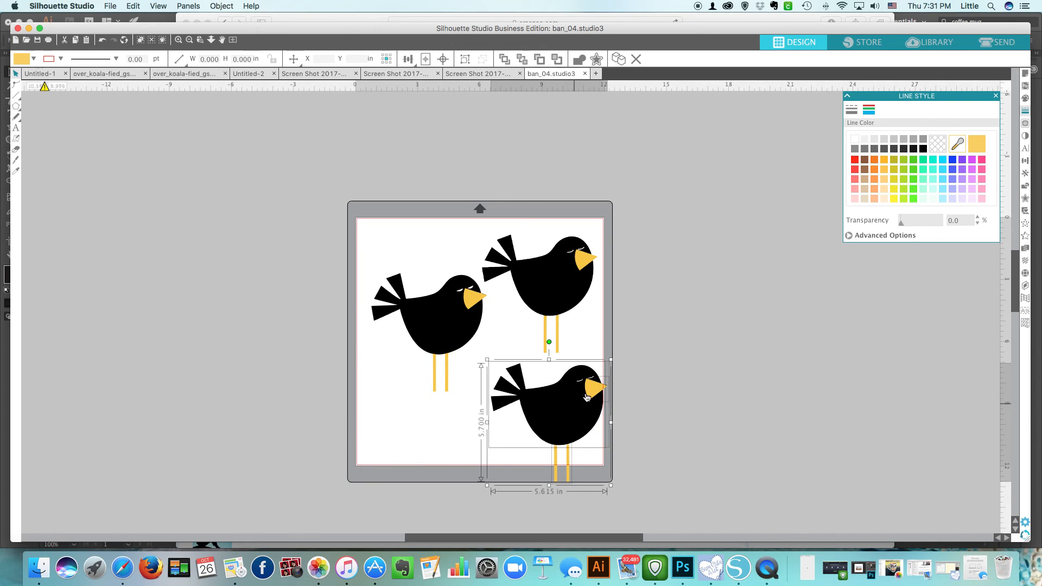
mouse_move(459, 296)
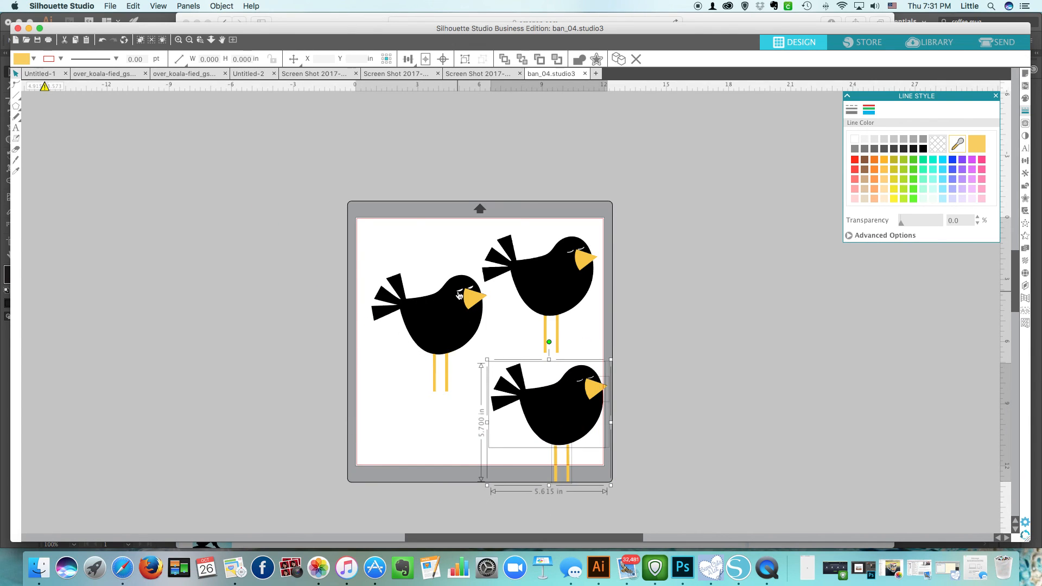
mouse_move(522, 272)
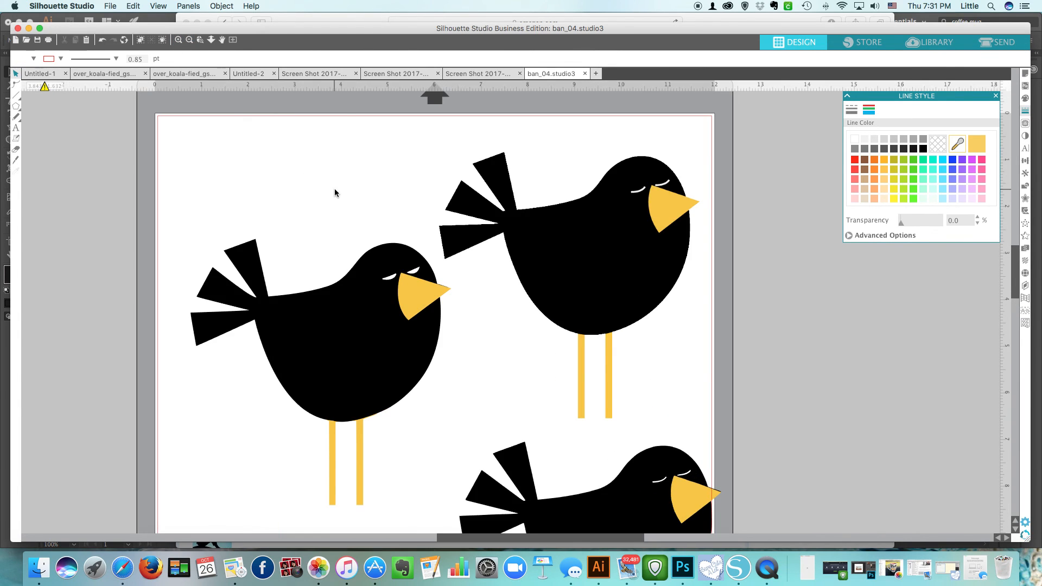
scroll("up", 3)
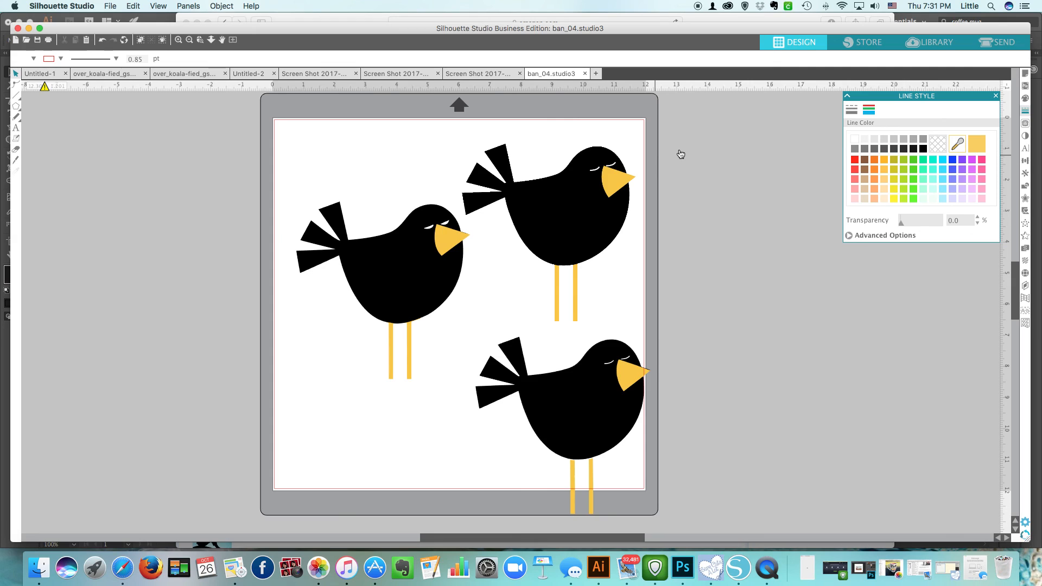
mouse_move(704, 22)
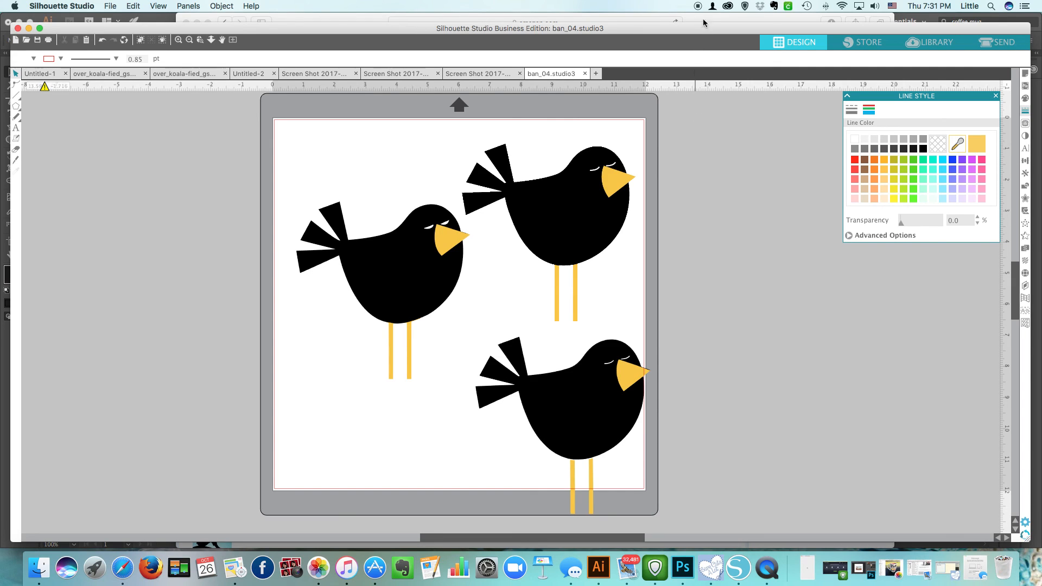
mouse_move(698, 7)
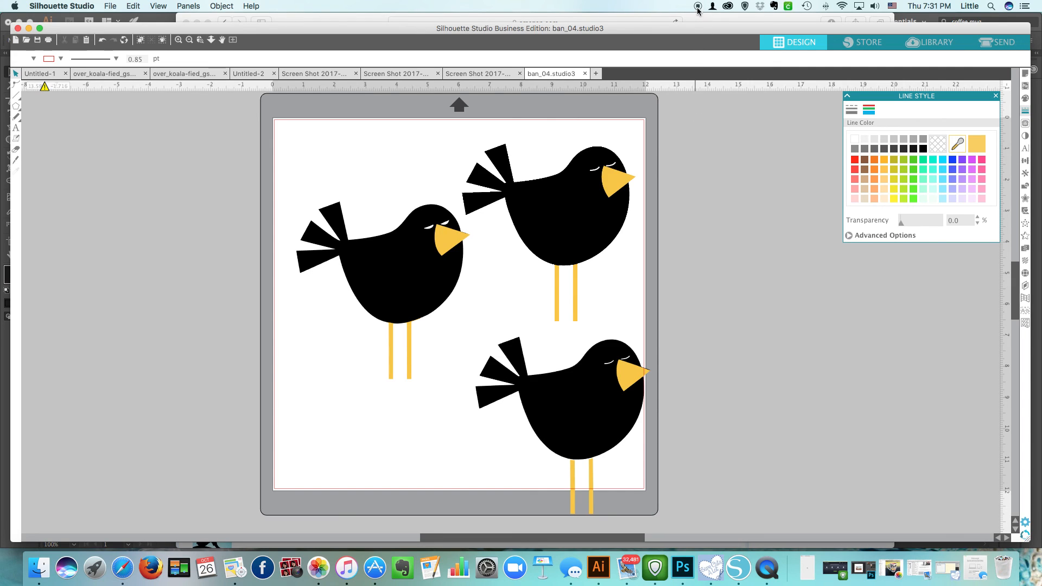